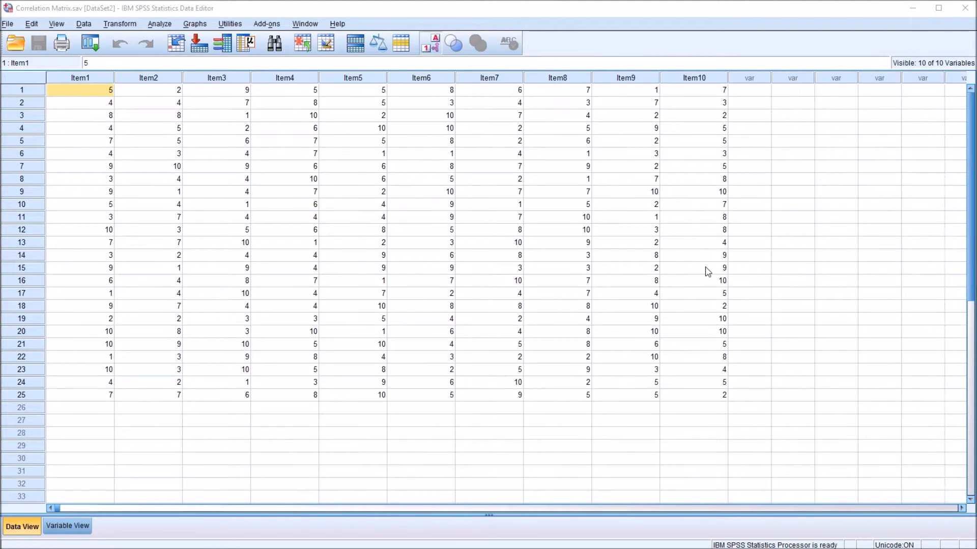
mouse_move(410, 212)
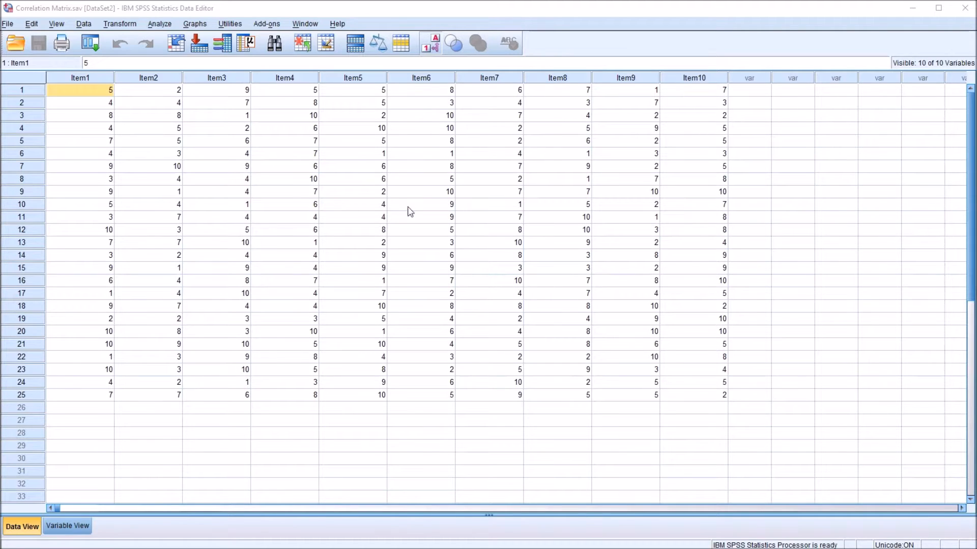
mouse_move(115, 120)
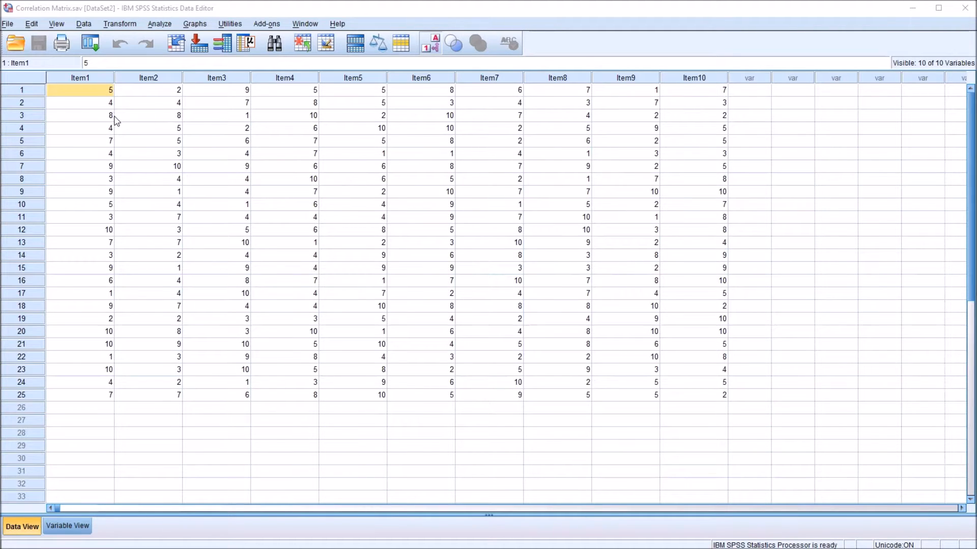
- Select the Item3 column and the first Item4 and Item1 values, then an empty cell
left_click(217, 77)
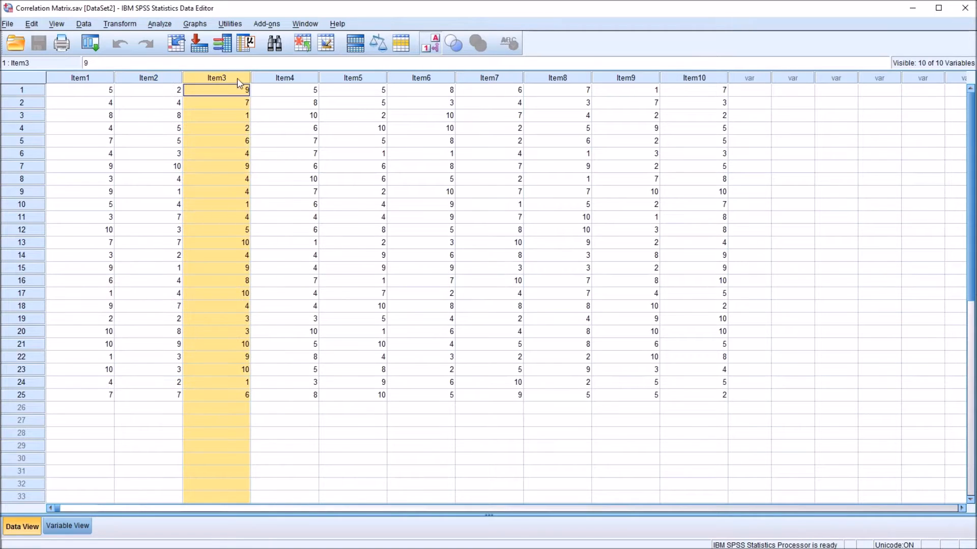
left_click(269, 90)
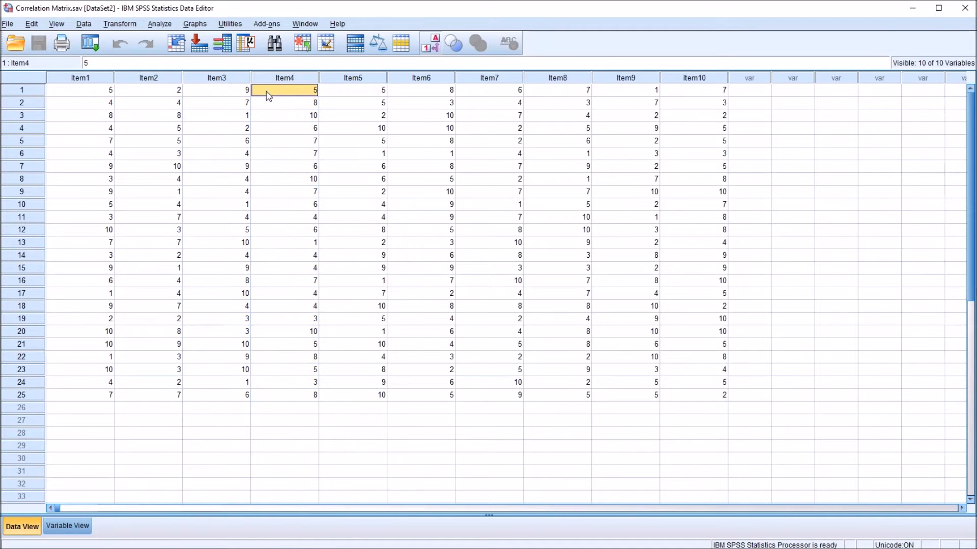
mouse_move(270, 118)
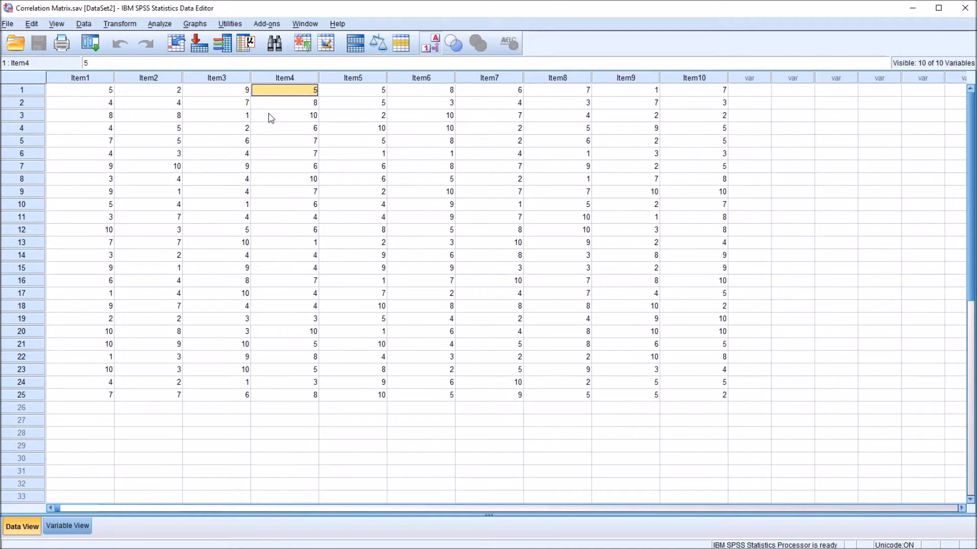
left_click(80, 90)
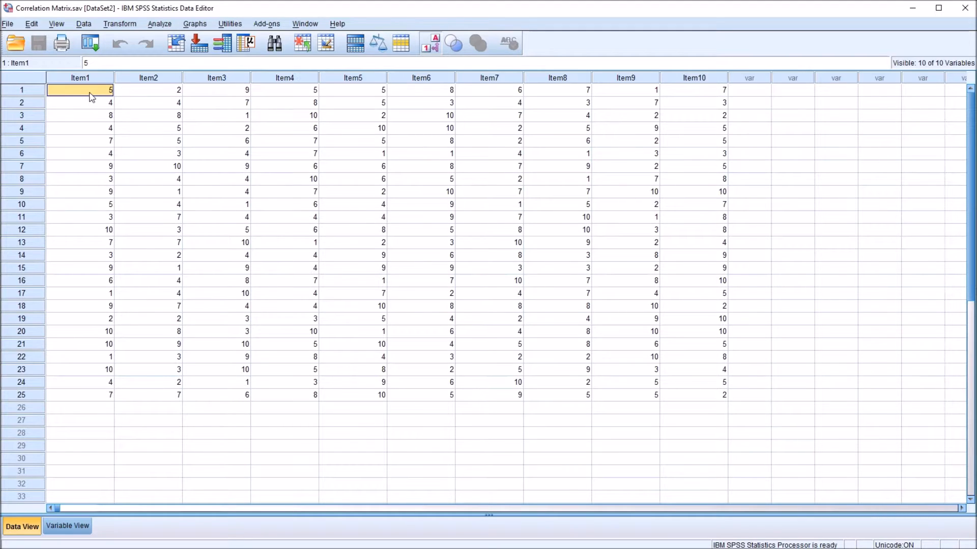
mouse_move(102, 108)
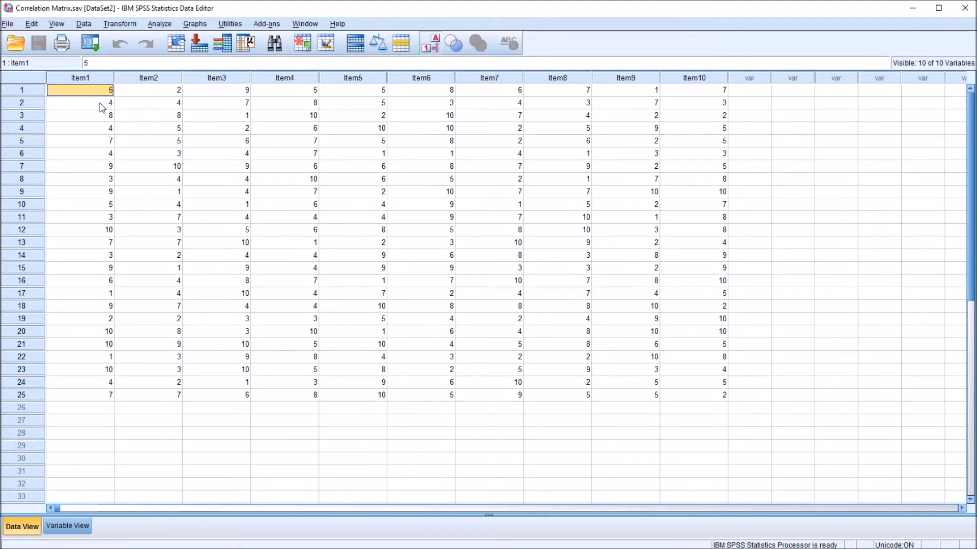
mouse_move(101, 159)
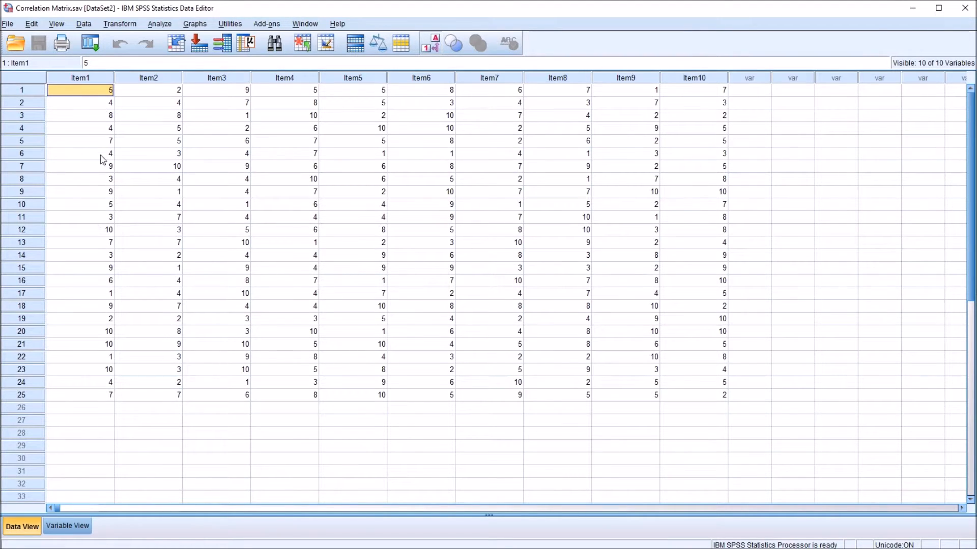
mouse_move(729, 96)
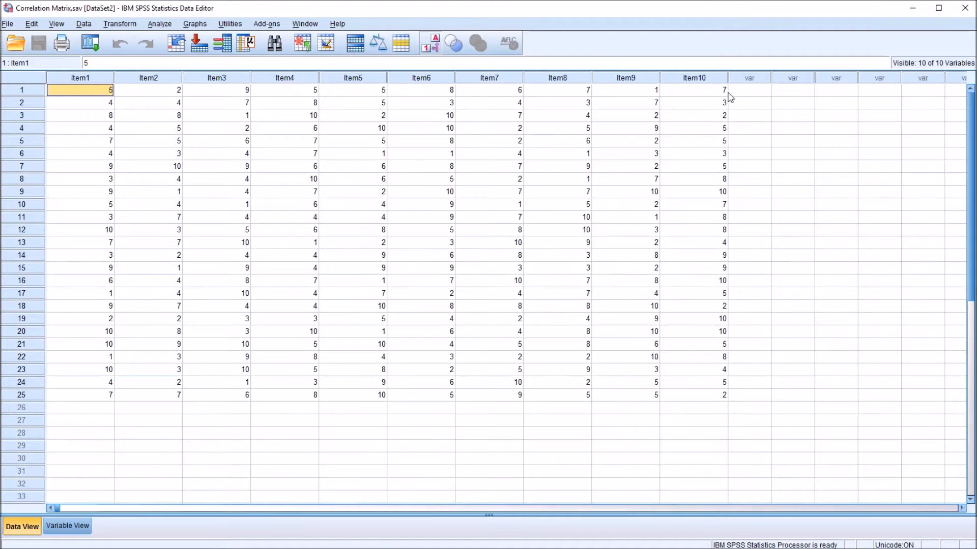
mouse_move(397, 205)
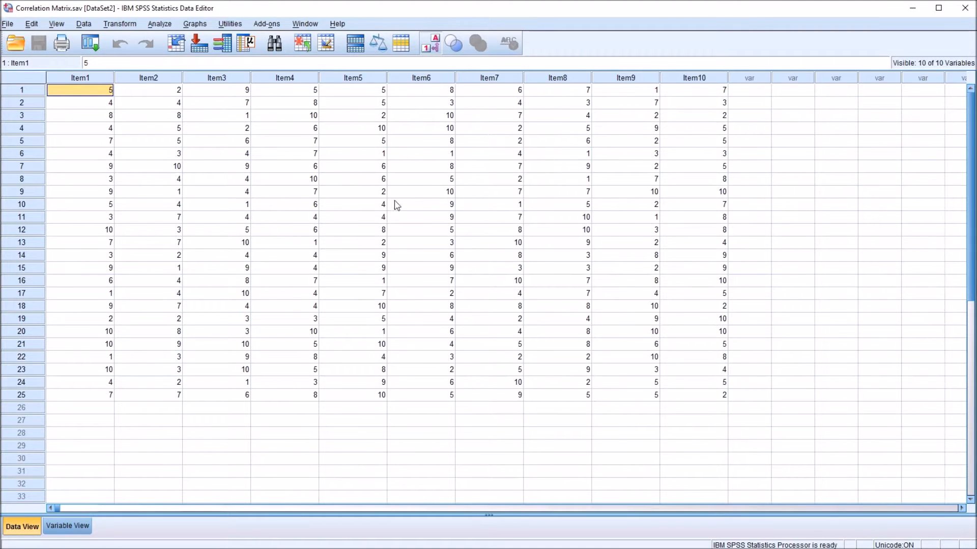
mouse_move(398, 208)
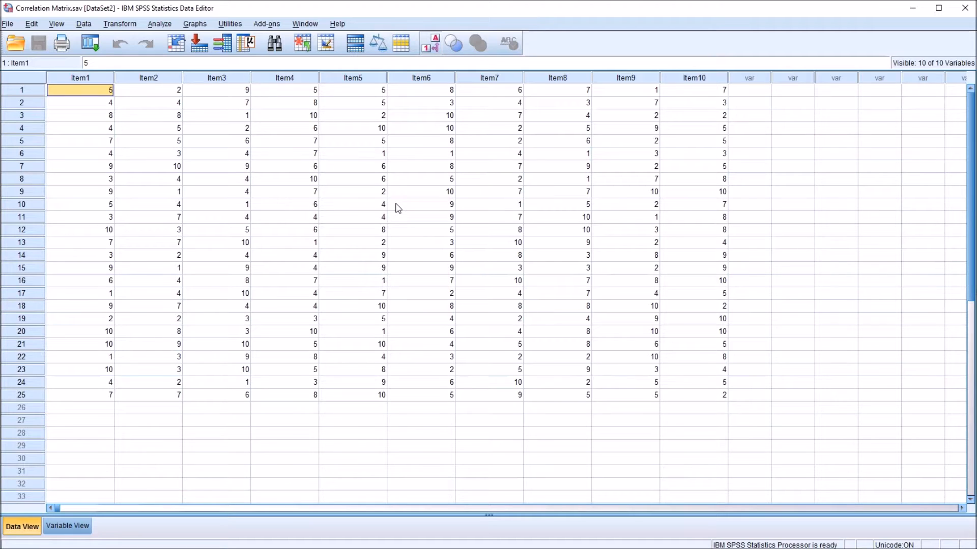
left_click(420, 498)
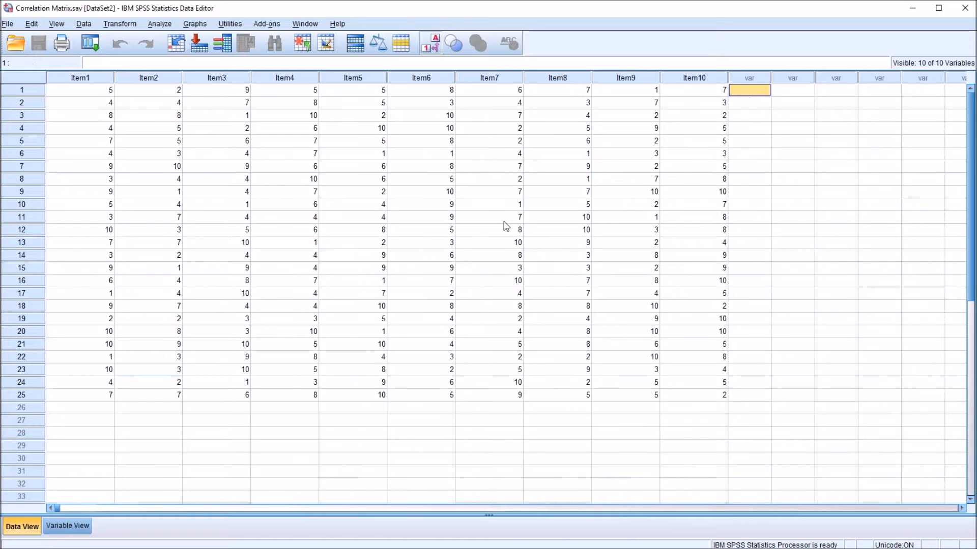
mouse_move(332, 226)
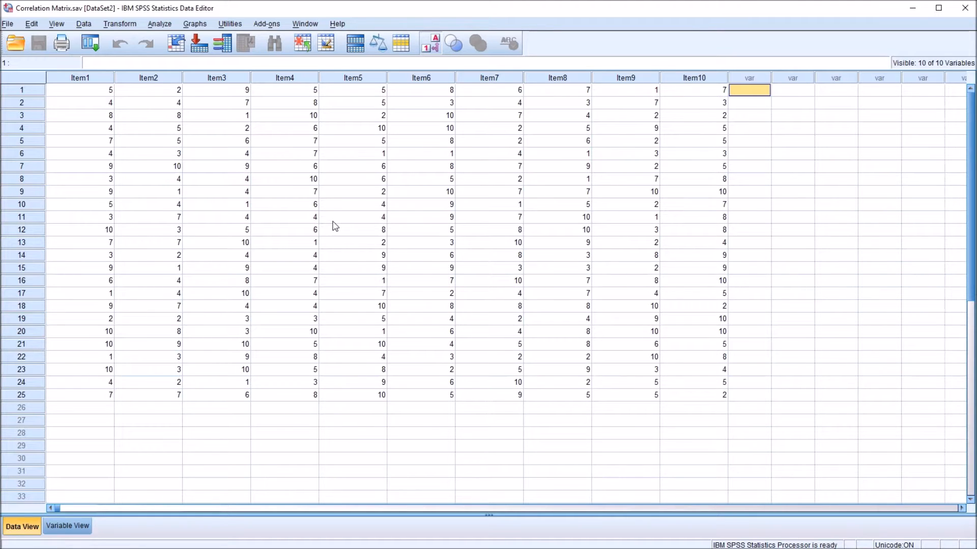
mouse_move(233, 118)
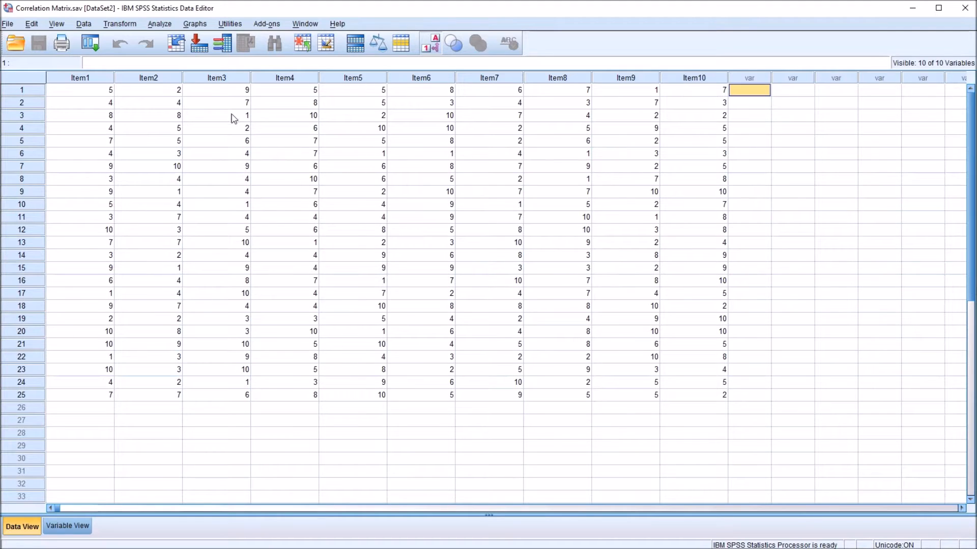
- Run a two-tailed Pearson bivariate correlation on Item1 through Item10
left_click(160, 24)
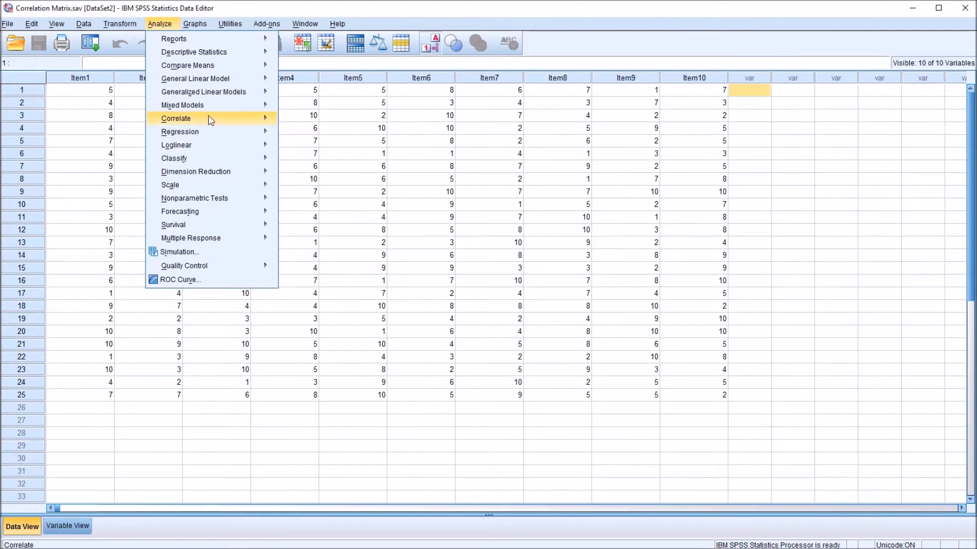
mouse_move(175, 118)
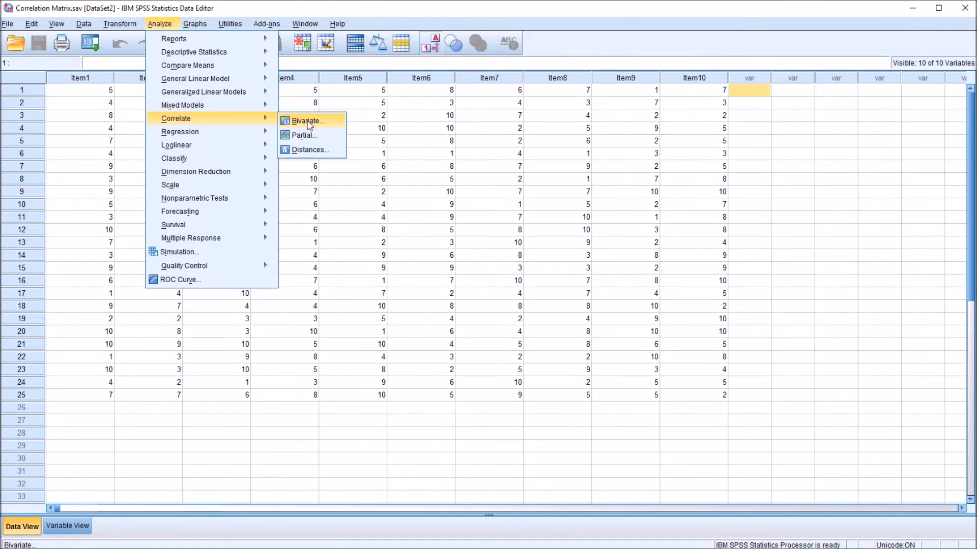
left_click(307, 121)
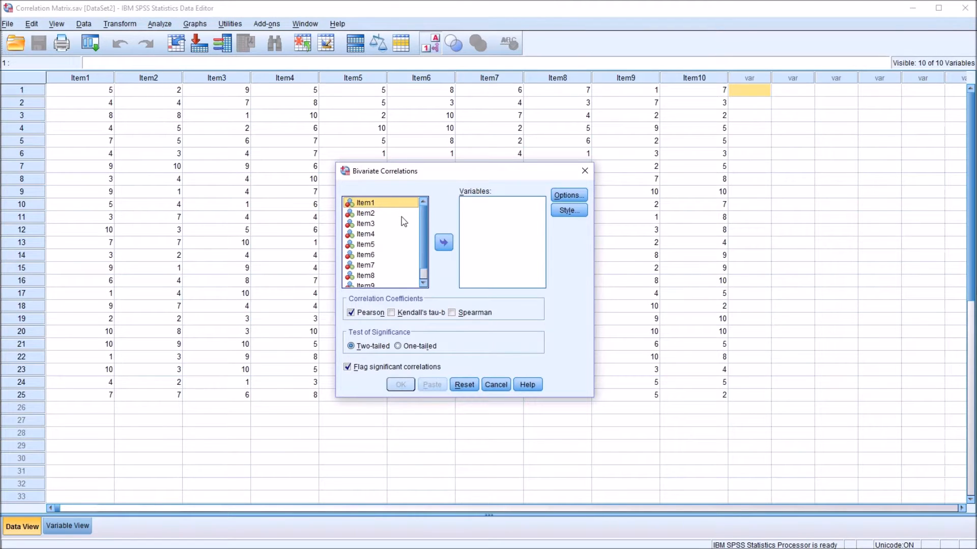
mouse_move(381, 225)
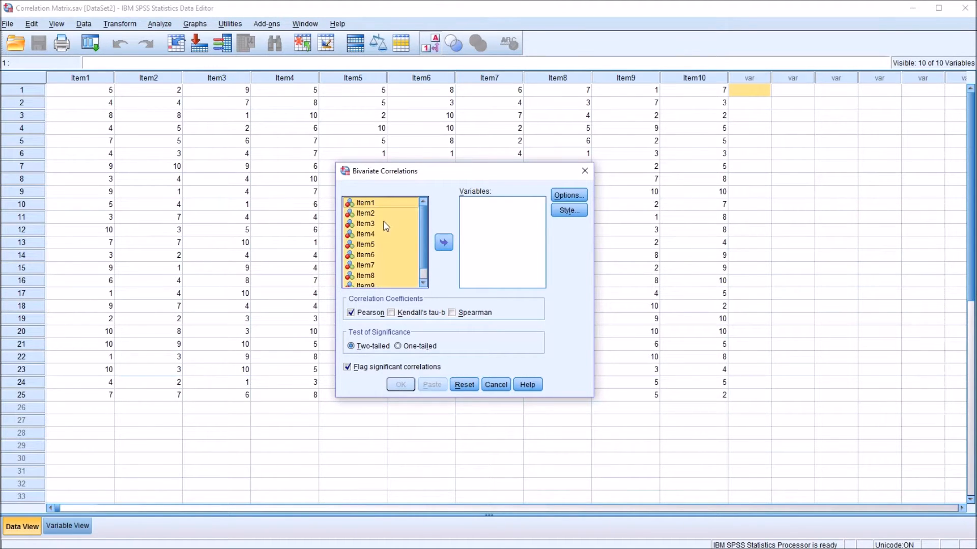
left_click(444, 242)
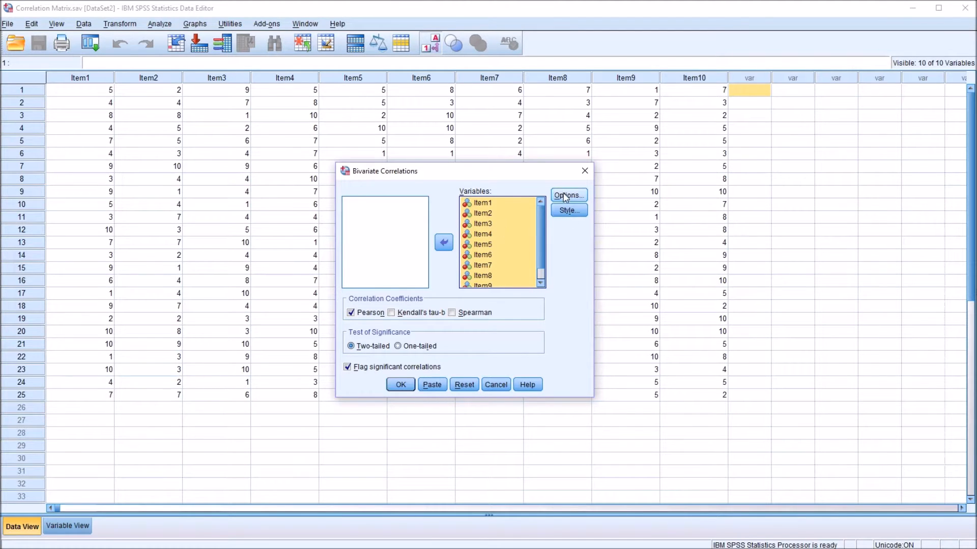
left_click(568, 194)
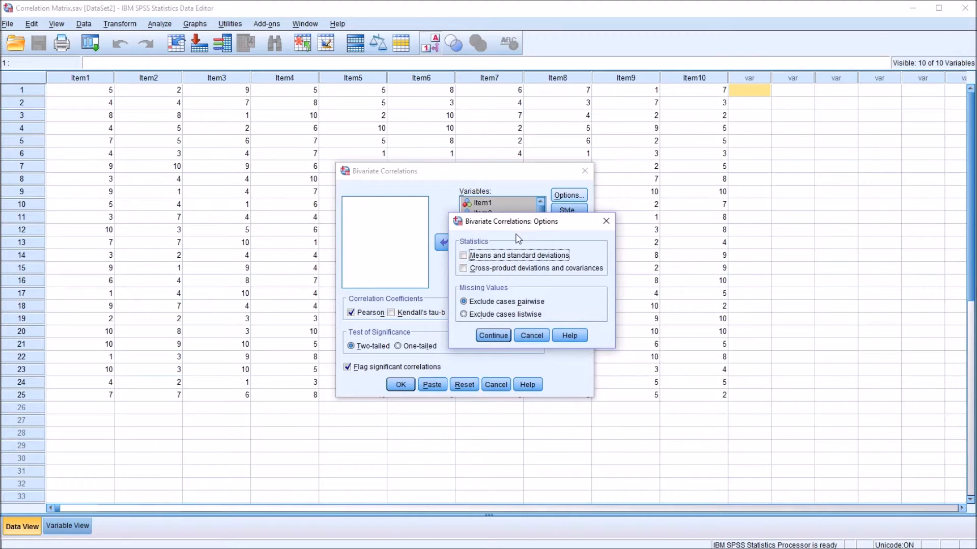
mouse_move(526, 243)
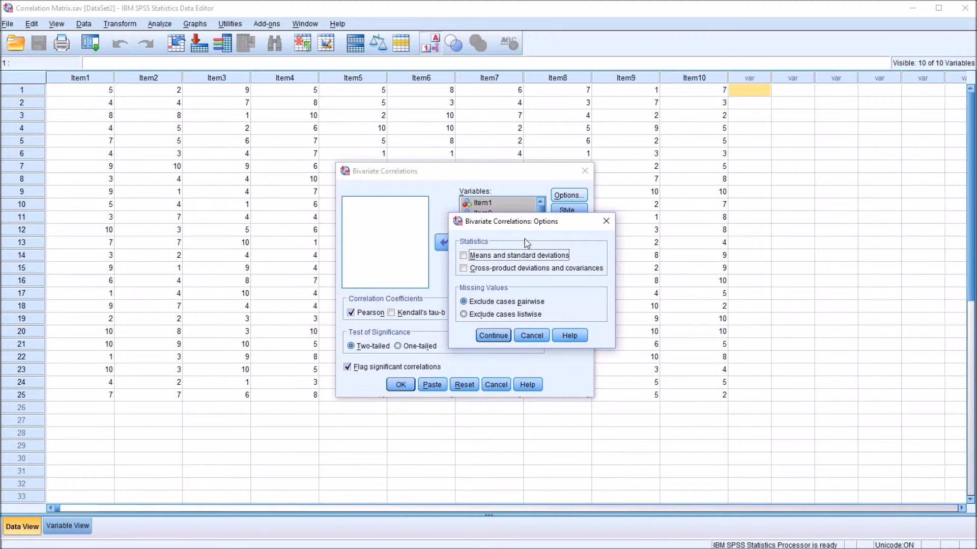
left_click(606, 221)
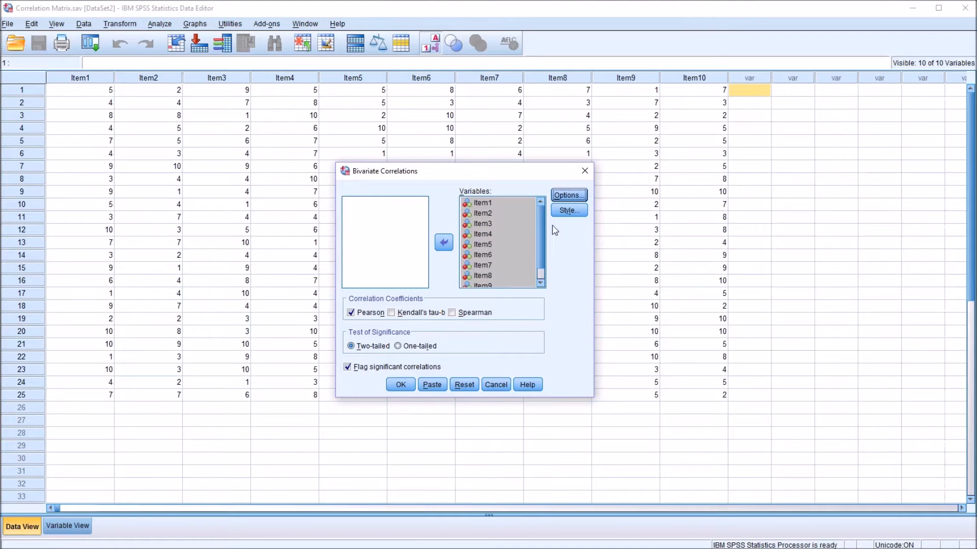
left_click(401, 385)
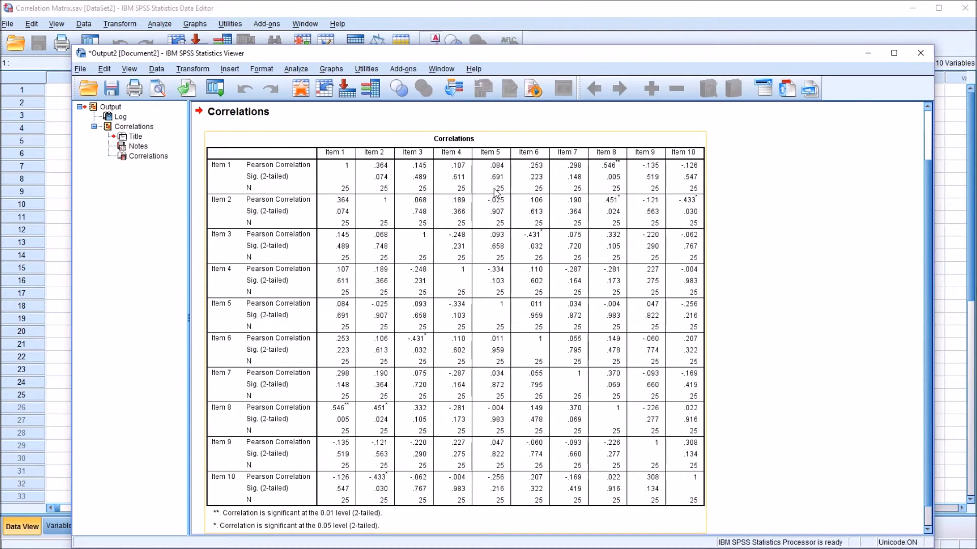
mouse_move(324, 210)
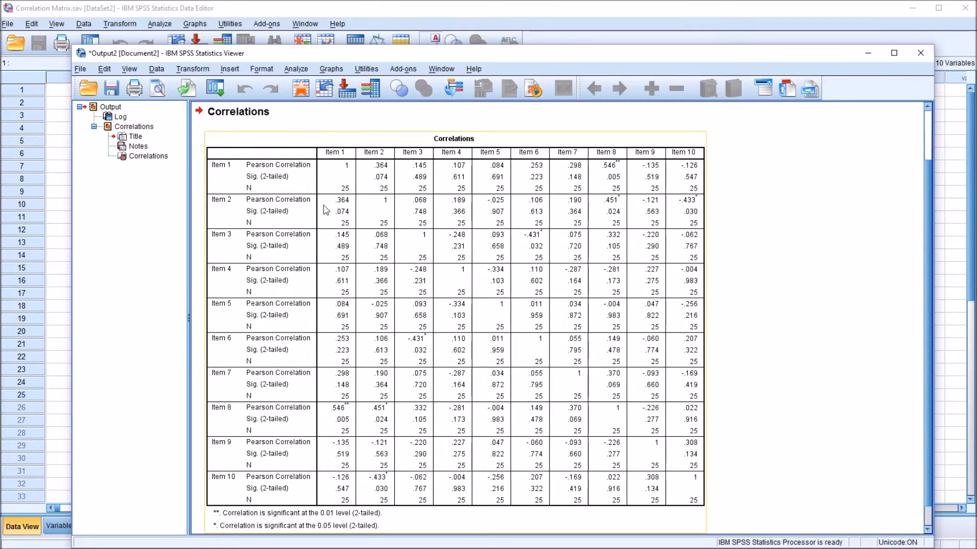
mouse_move(408, 545)
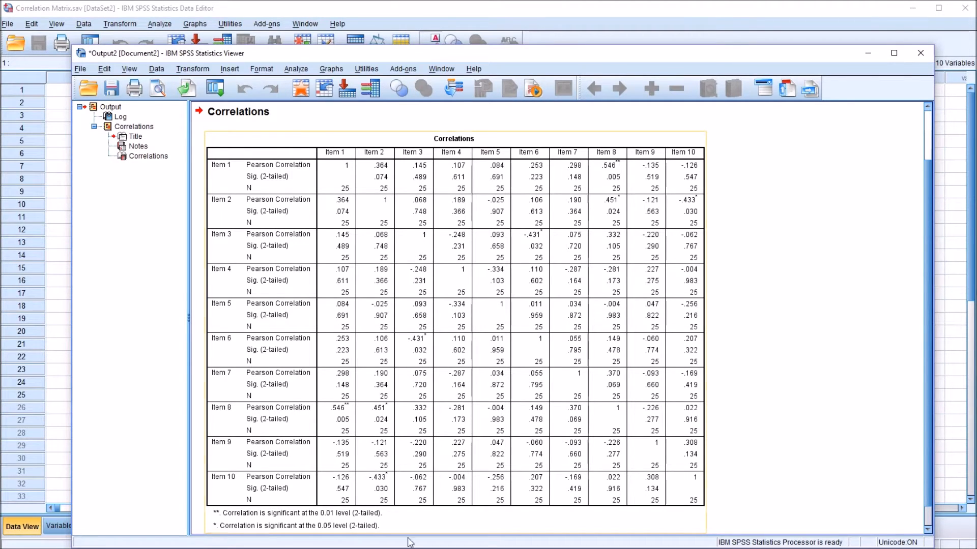
mouse_move(408, 257)
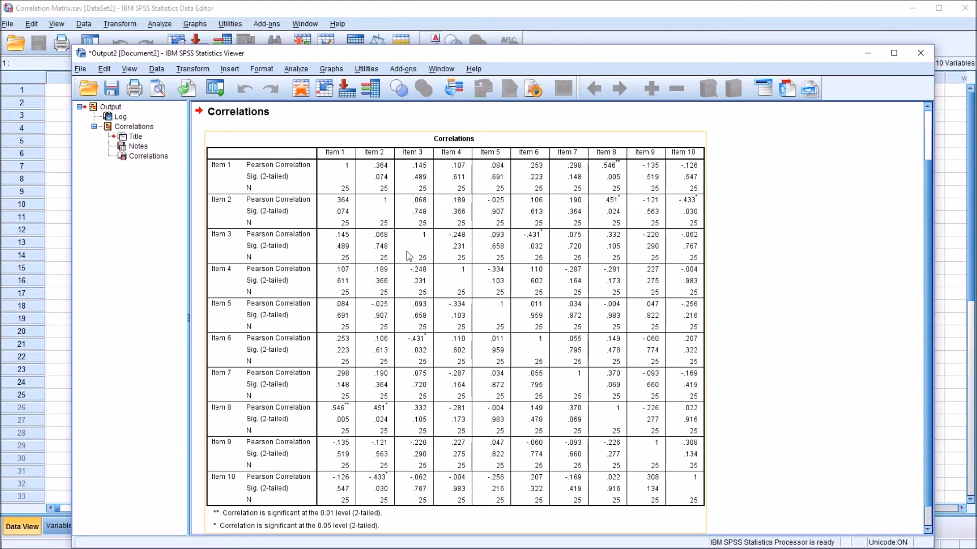
mouse_move(398, 185)
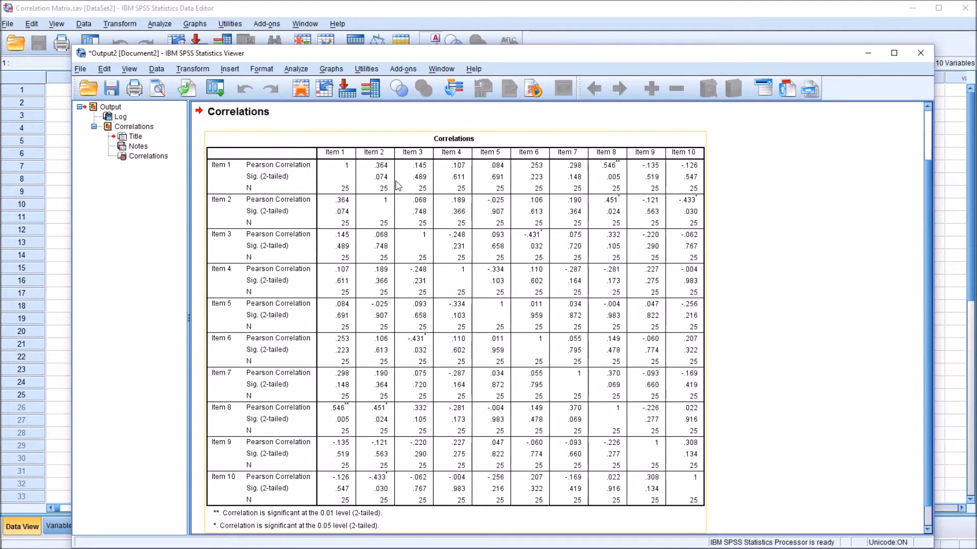
mouse_move(363, 184)
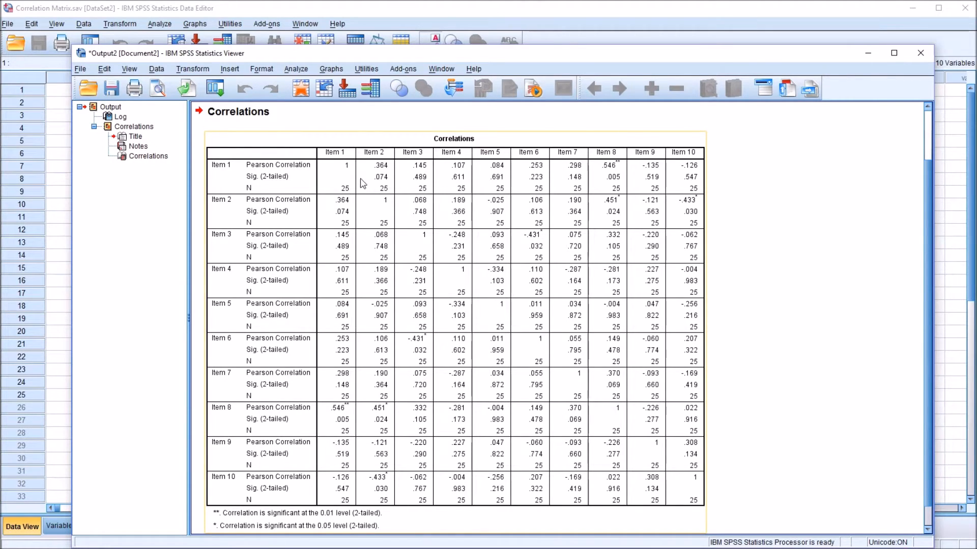
mouse_move(339, 168)
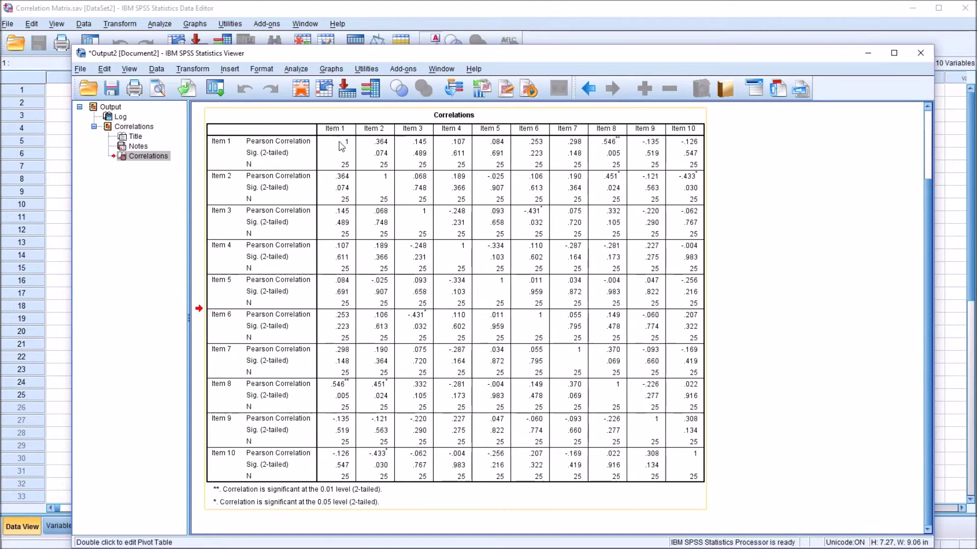
mouse_move(431, 292)
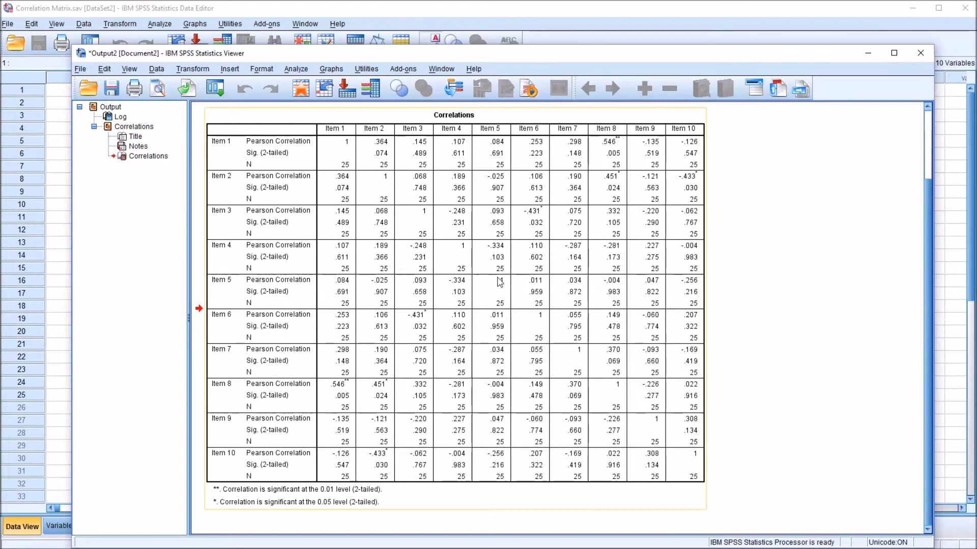
- Open Reliability Analysis and add Item1 through Item10 to the Items list
left_click(297, 69)
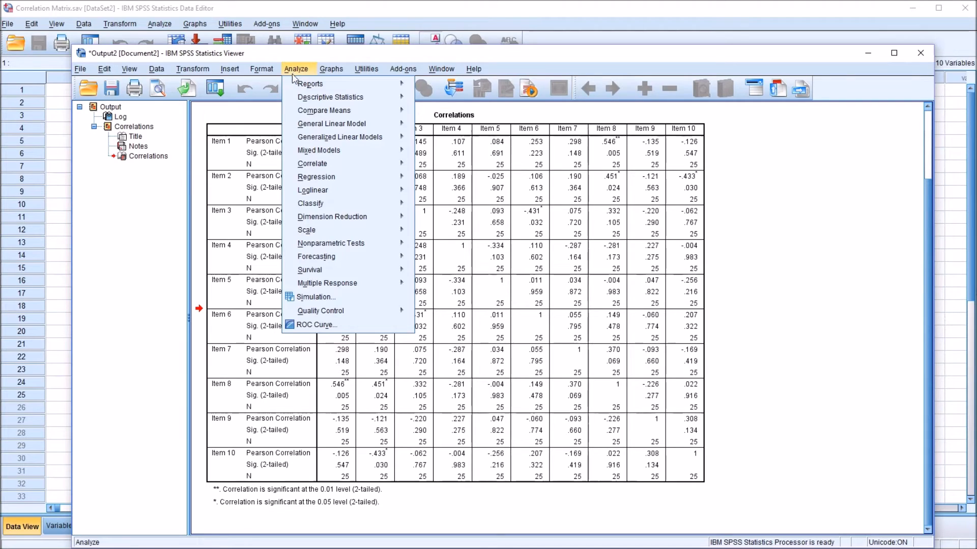
mouse_move(307, 230)
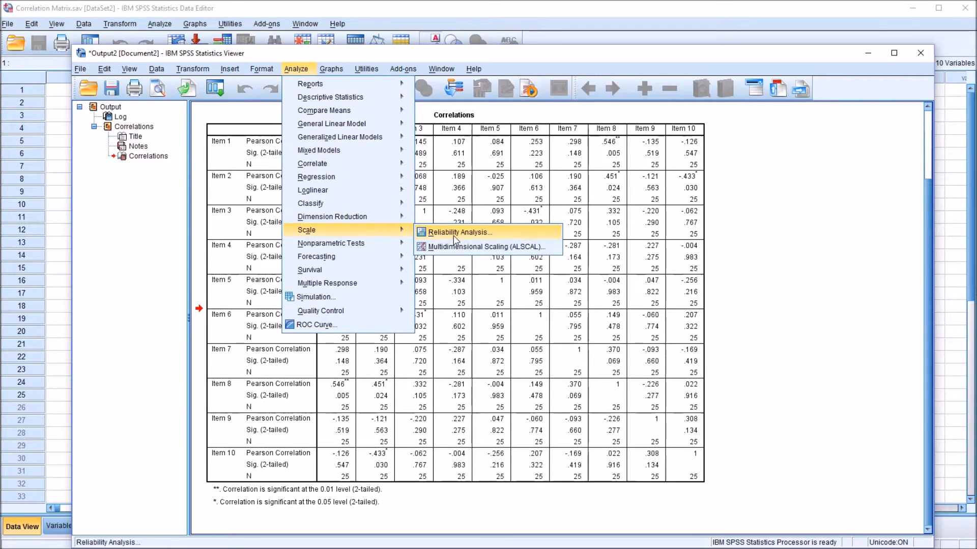
mouse_move(472, 235)
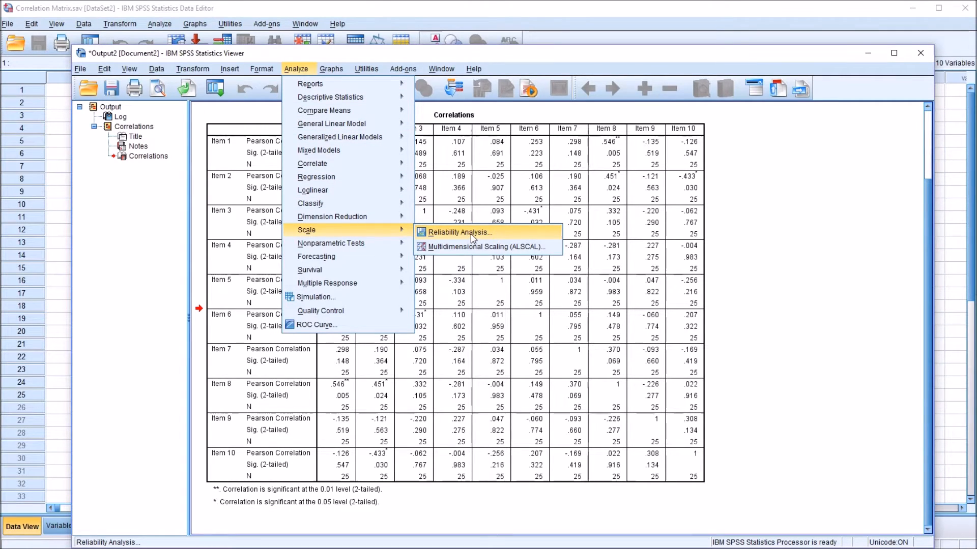
left_click(460, 232)
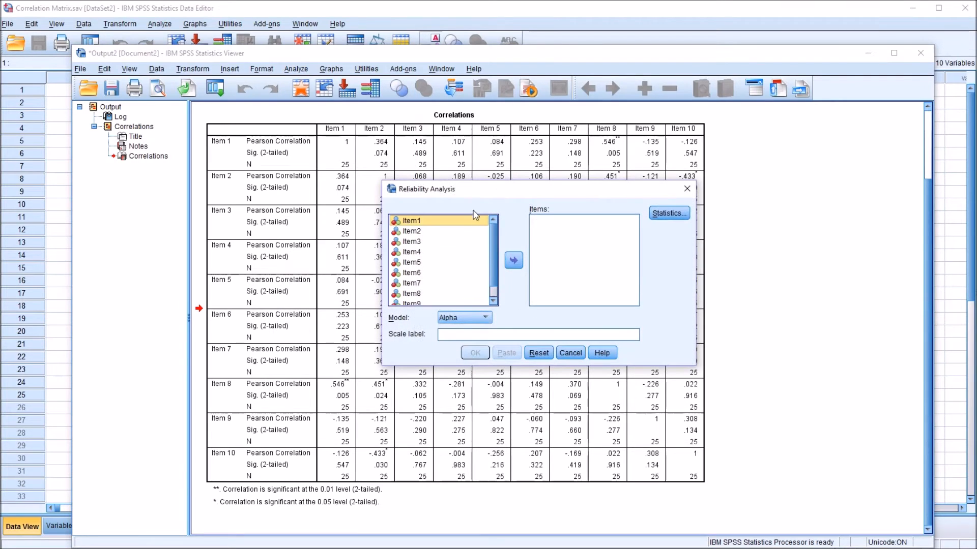
mouse_move(426, 204)
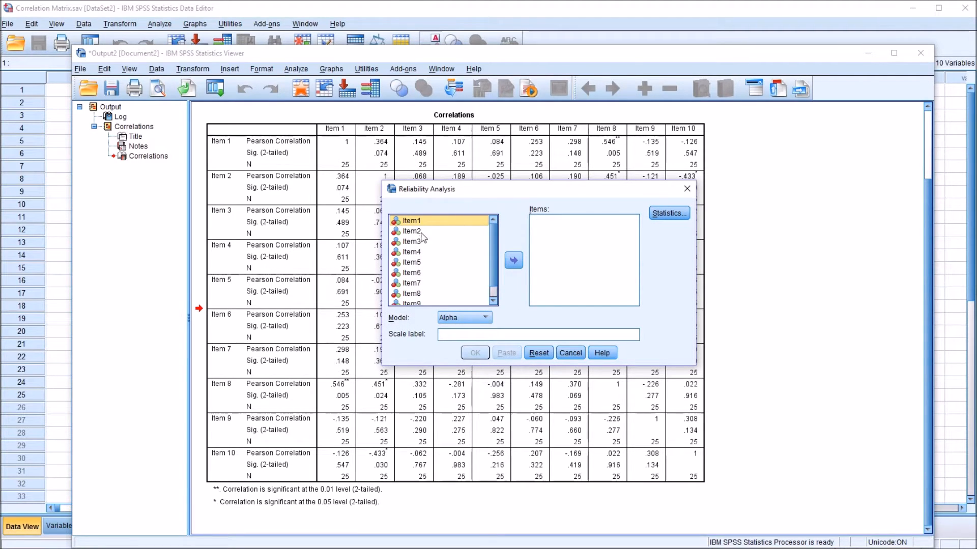
mouse_move(437, 241)
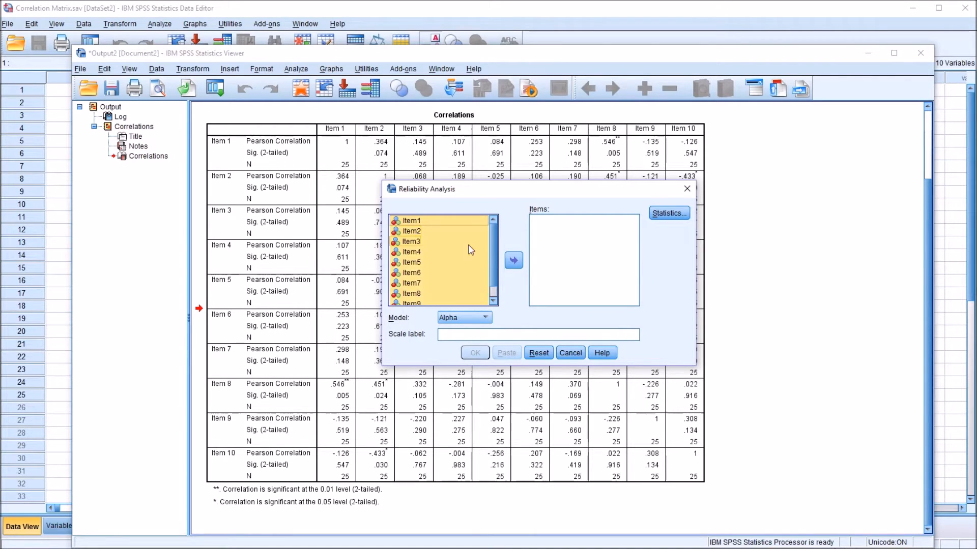
left_click(513, 260)
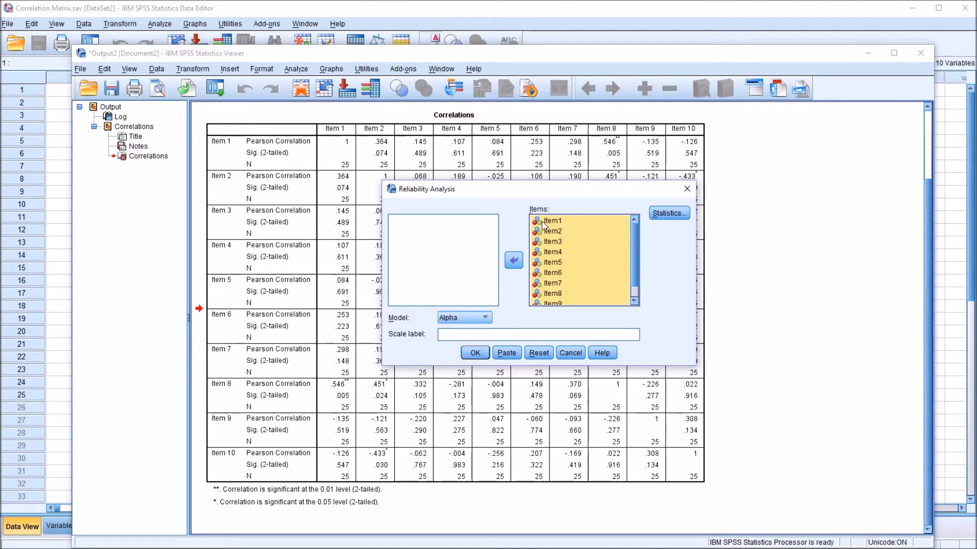
mouse_move(571, 257)
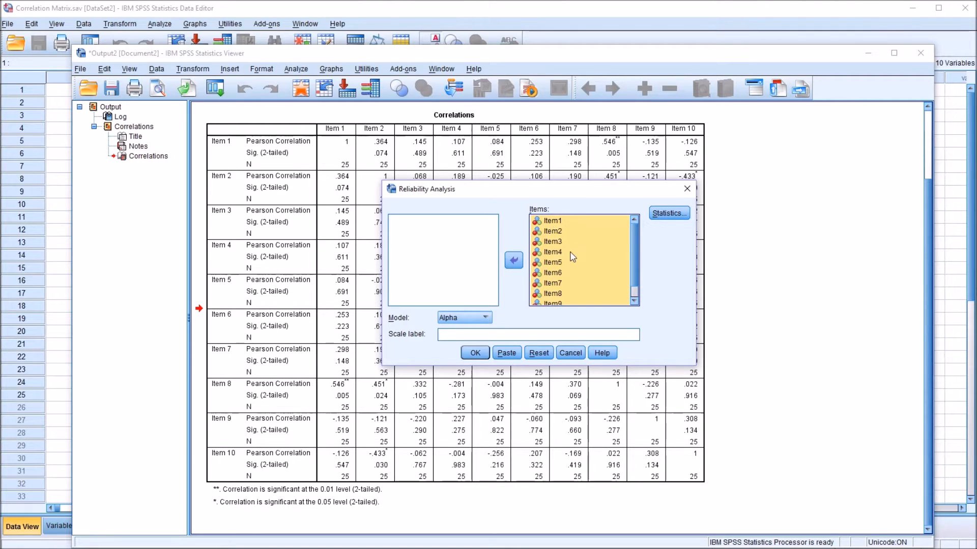
mouse_move(399, 318)
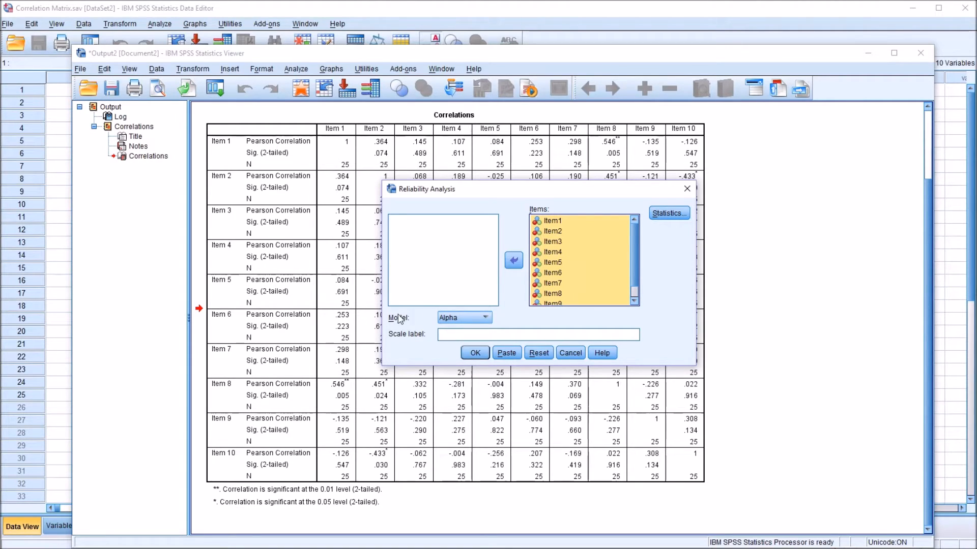
mouse_move(454, 325)
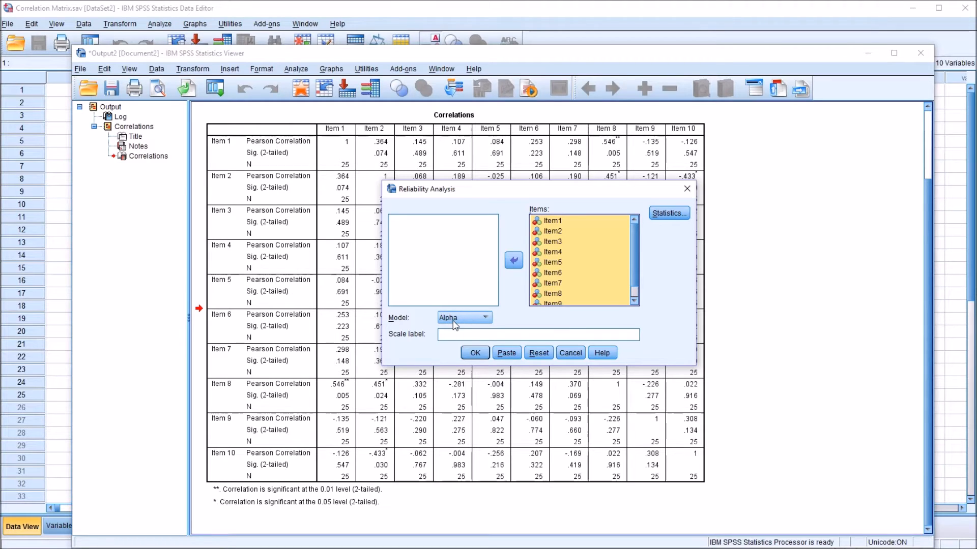
mouse_move(664, 219)
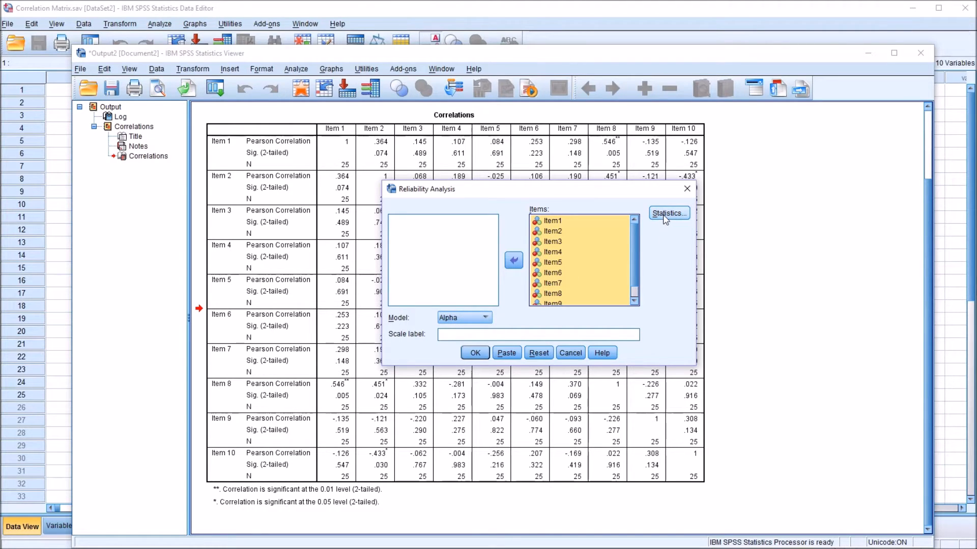
- Tick Inter-Item Correlations and Summaries Correlations in the reliability Statistics options
left_click(668, 213)
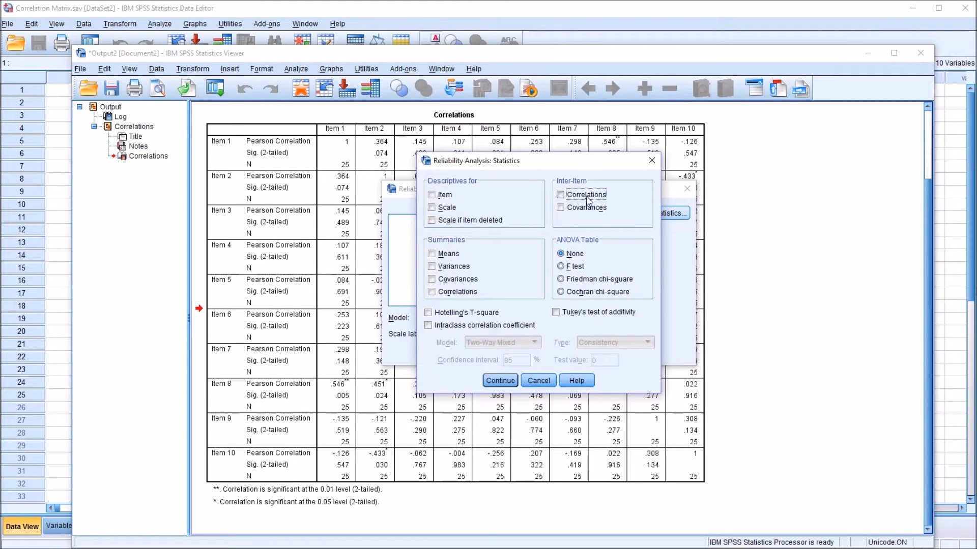
left_click(560, 195)
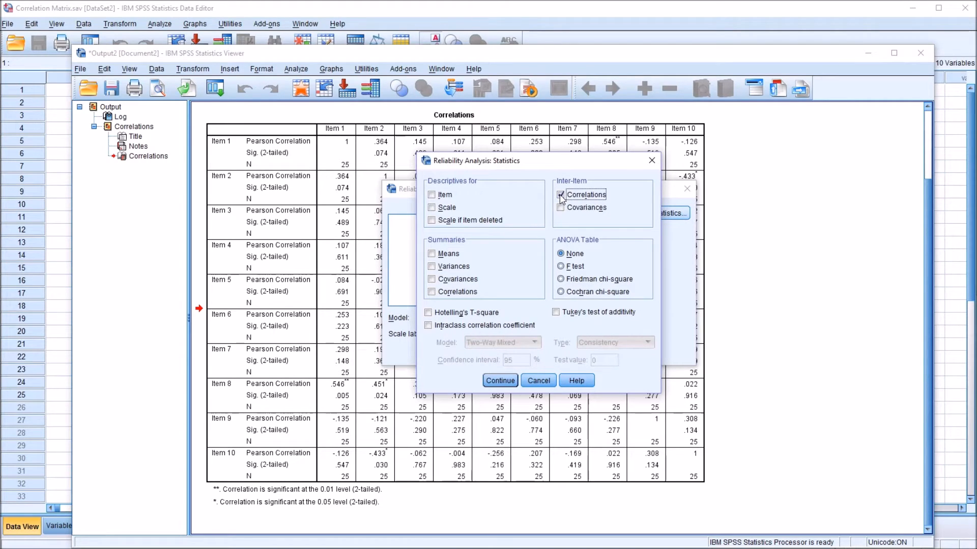
left_click(560, 195)
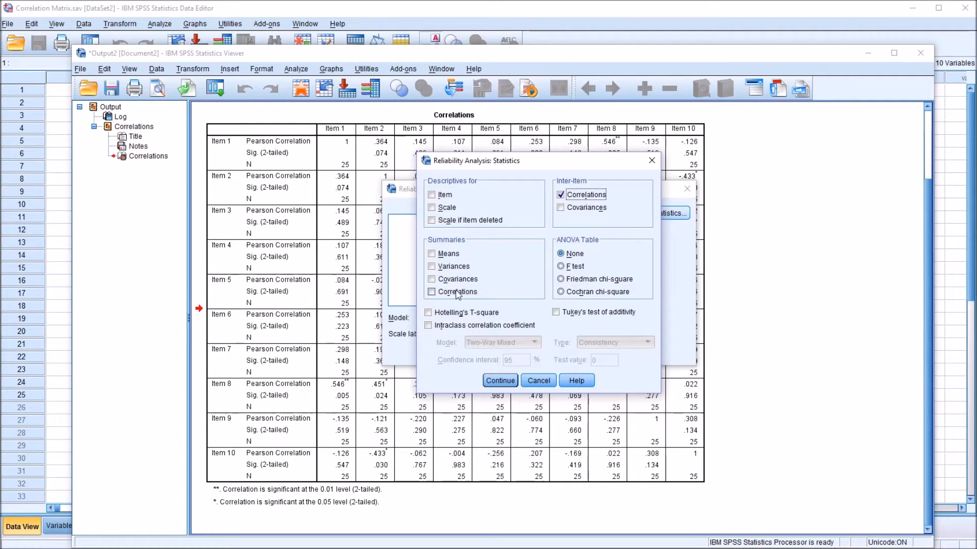
left_click(431, 292)
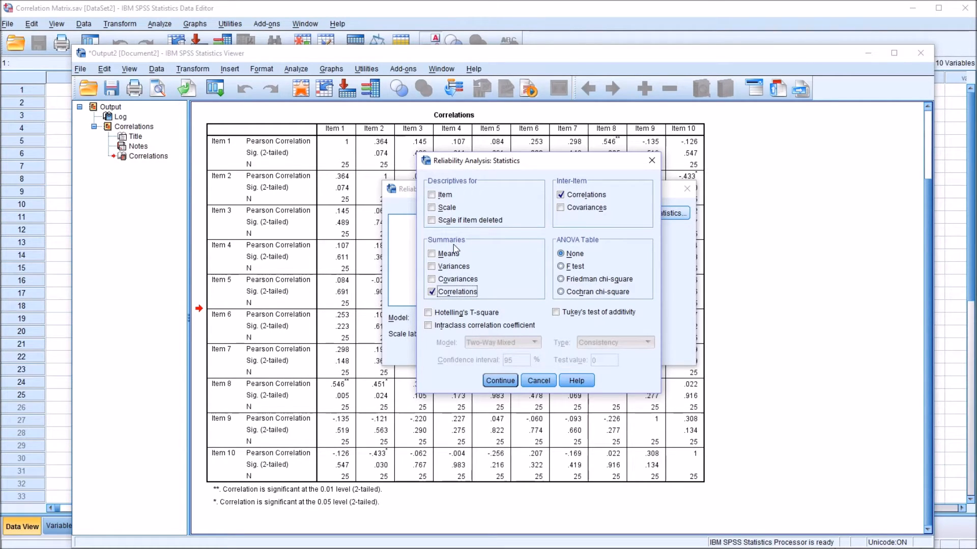
mouse_move(455, 253)
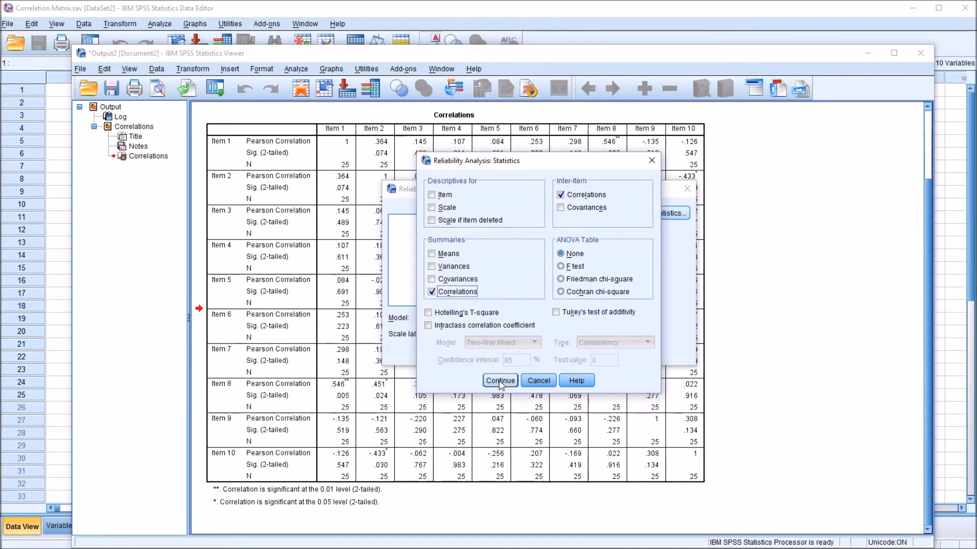
left_click(500, 381)
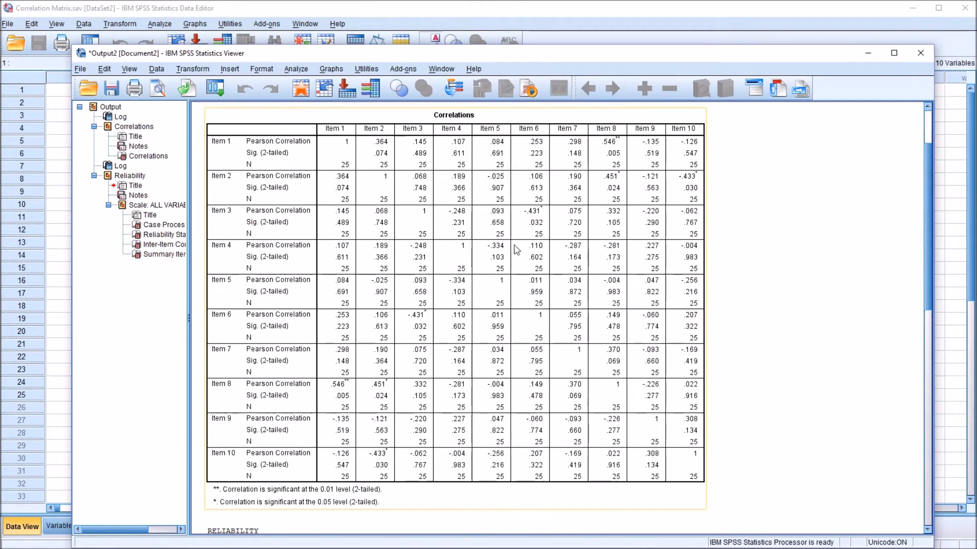
mouse_move(355, 165)
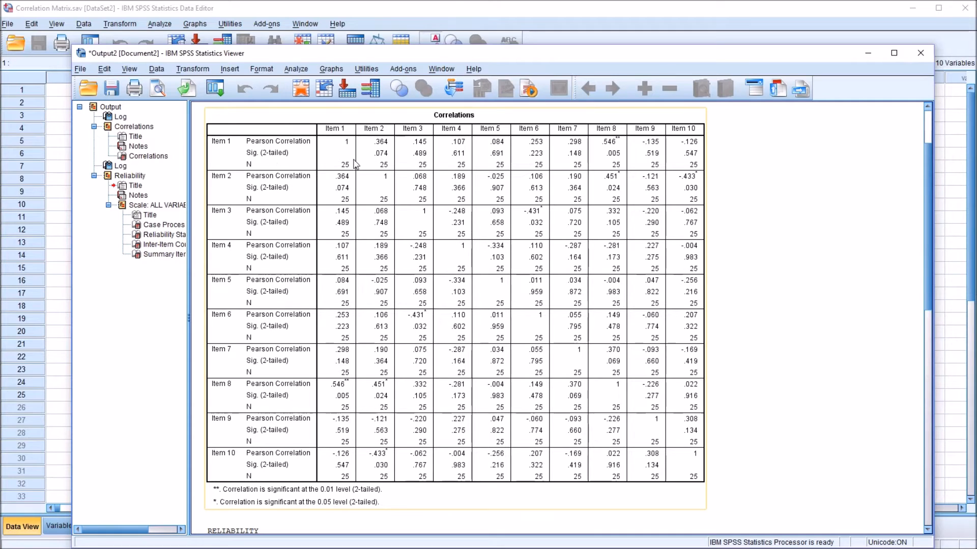
mouse_move(446, 185)
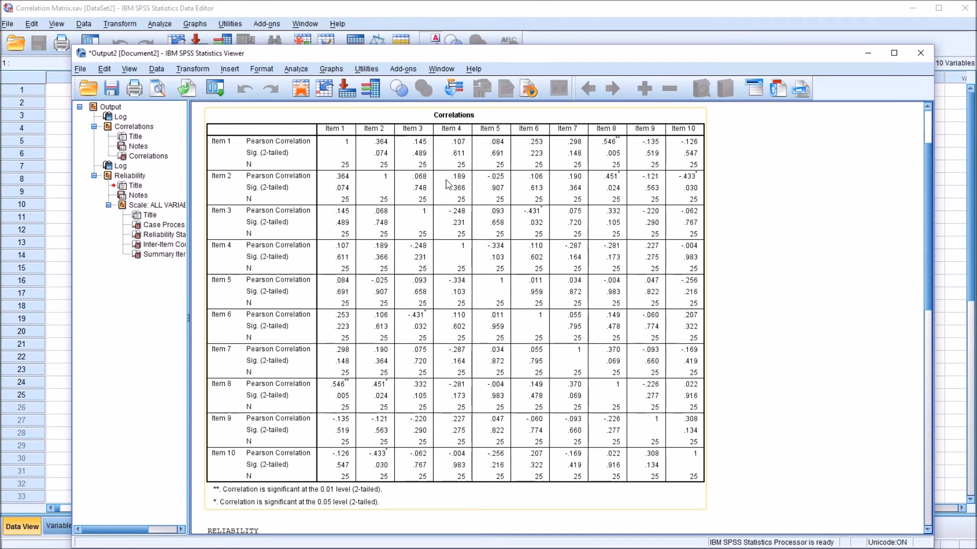
mouse_move(876, 192)
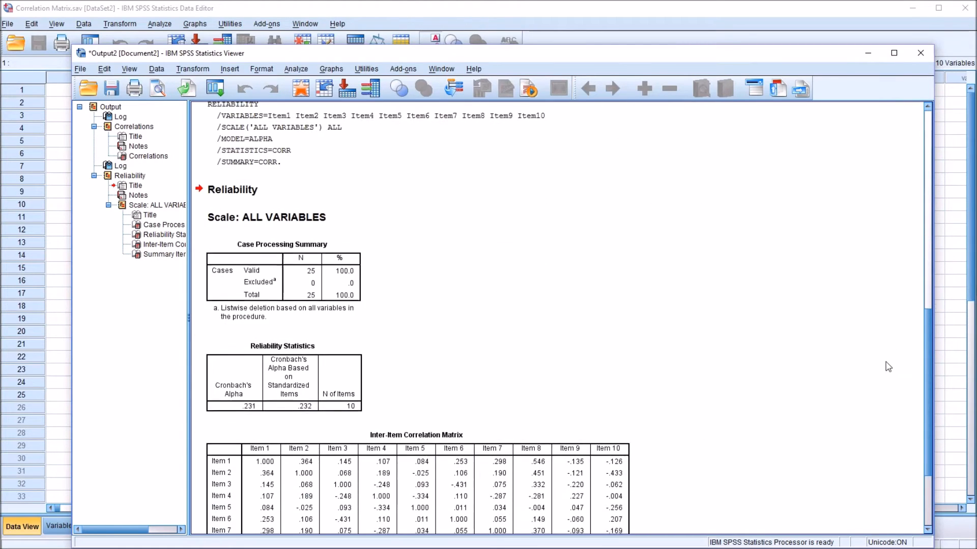
- Scroll down to the Inter-Item Correlation Matrix and the .029 mean inter-item correlation
scroll("down", 3)
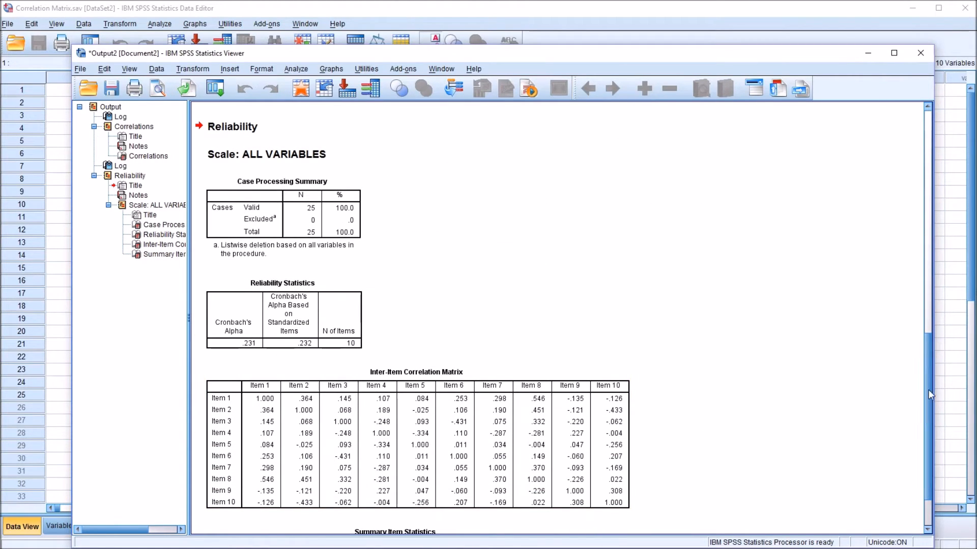
scroll("down", 3)
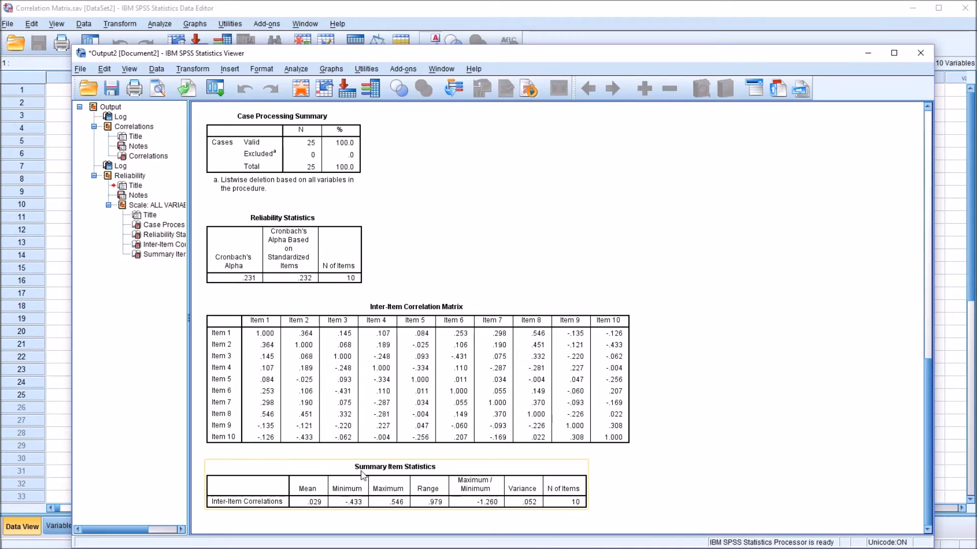
mouse_move(420, 491)
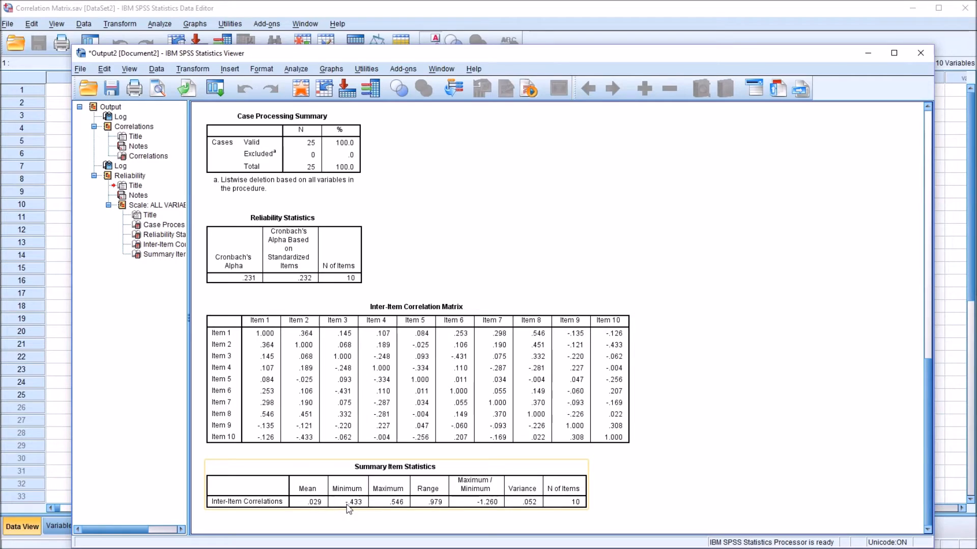
mouse_move(390, 505)
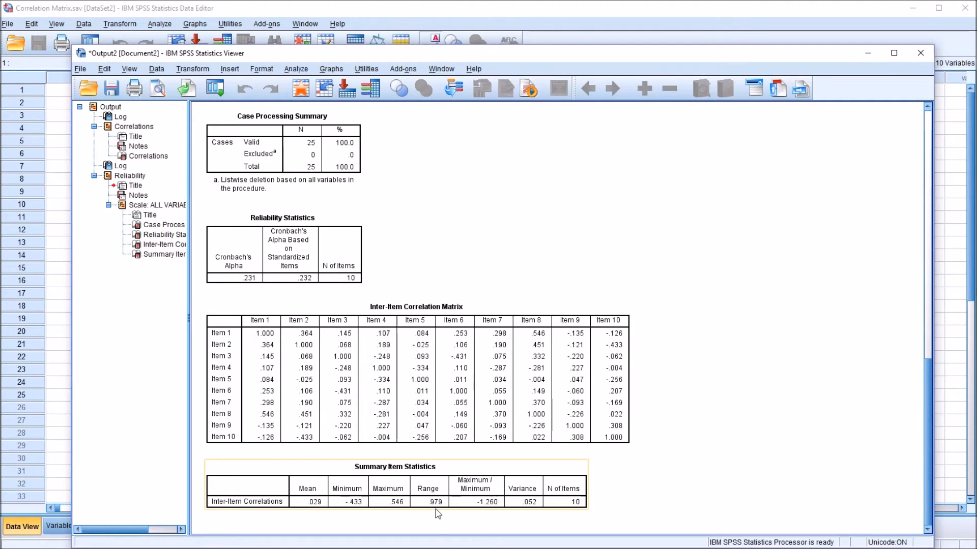
mouse_move(483, 497)
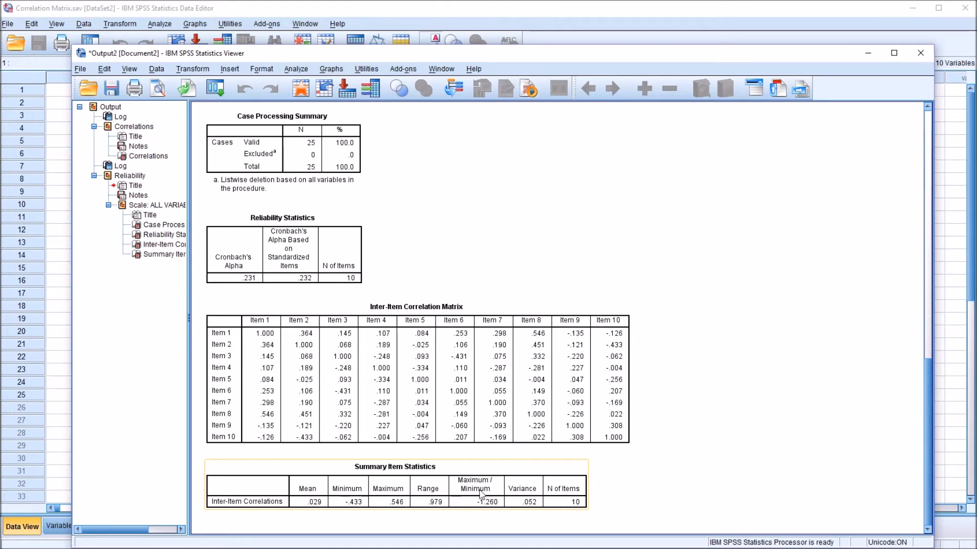
mouse_move(584, 516)
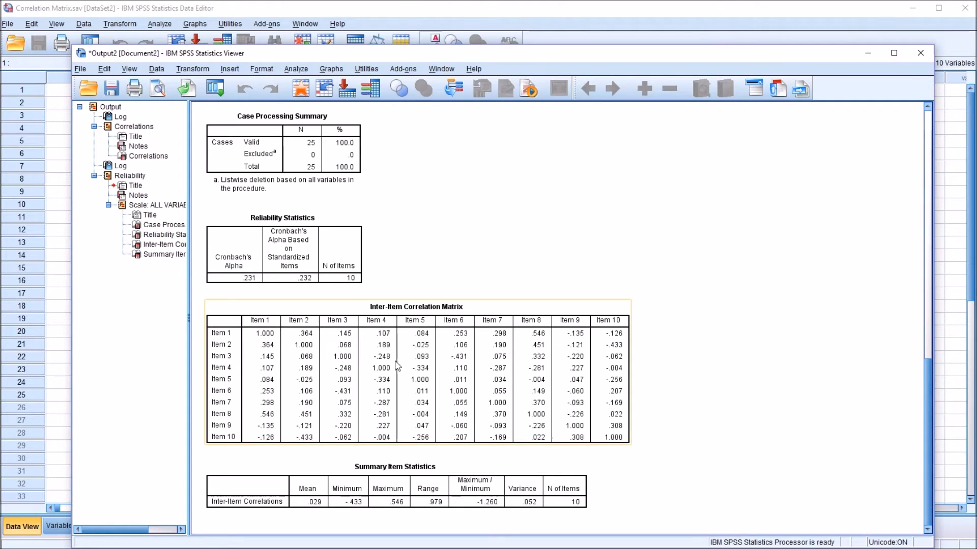
mouse_move(431, 367)
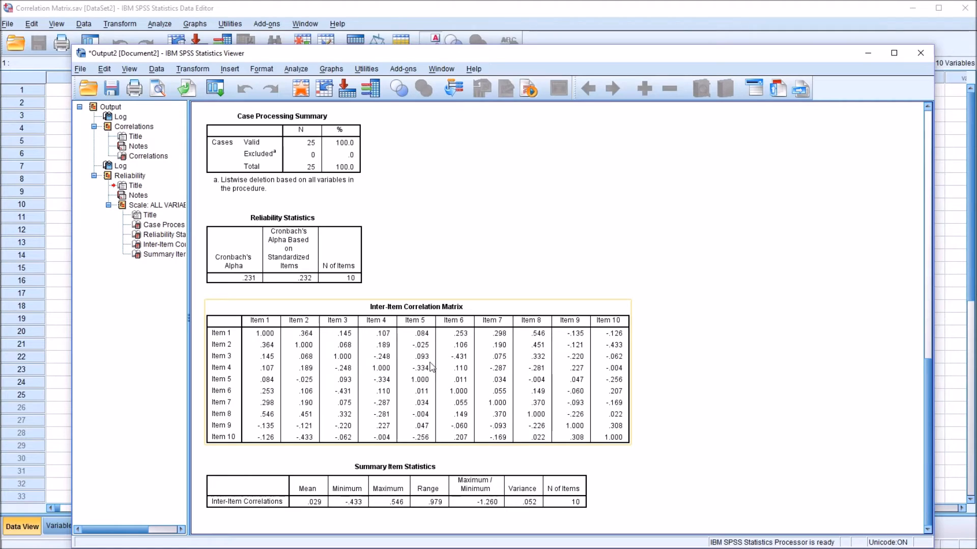
mouse_move(436, 369)
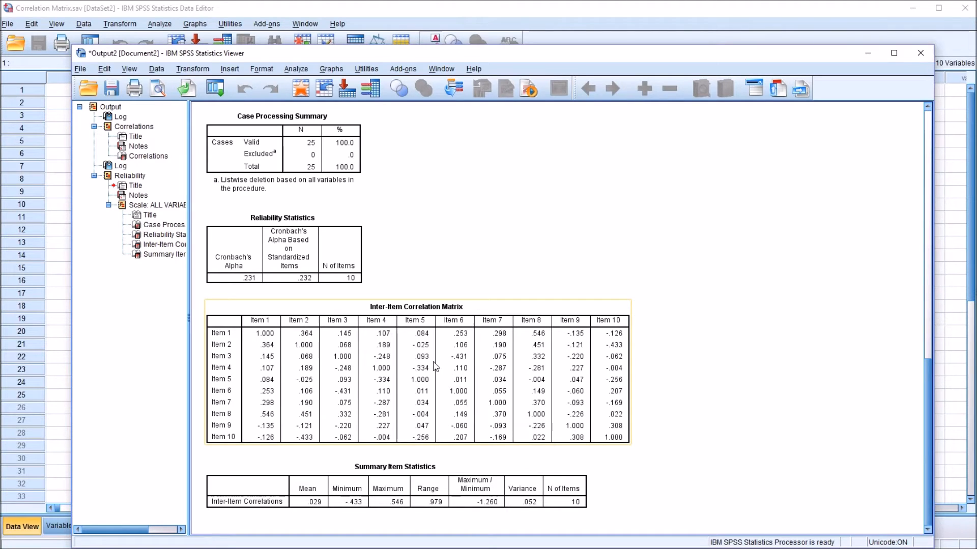
mouse_move(451, 371)
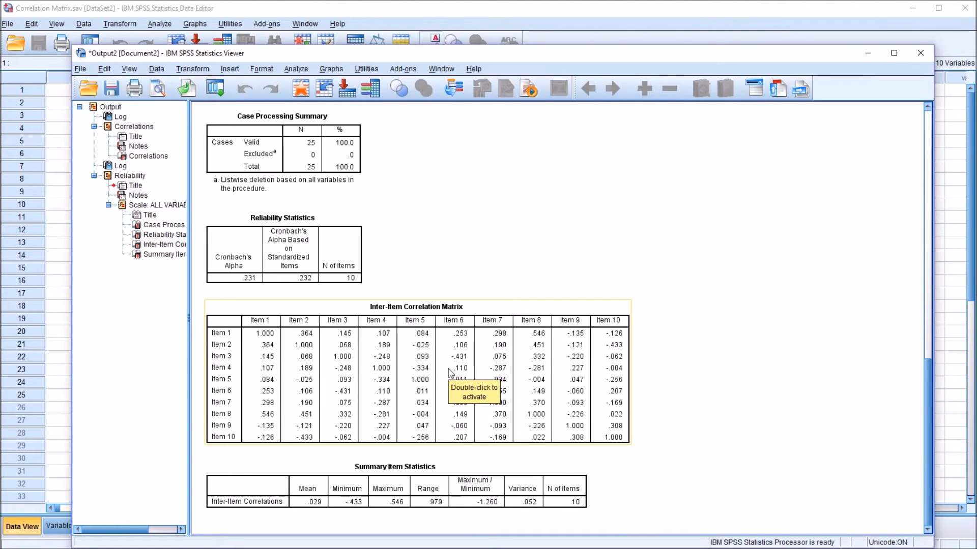
mouse_move(678, 525)
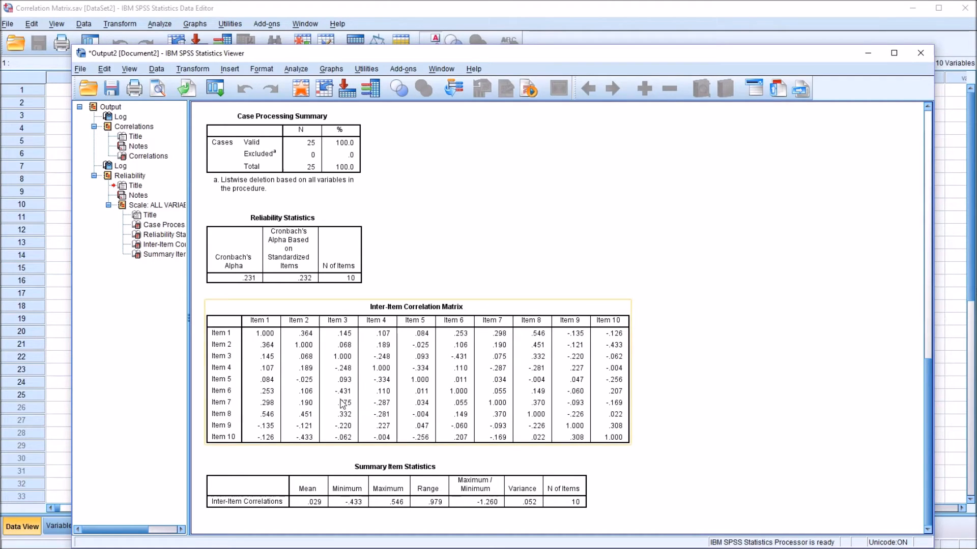
mouse_move(378, 403)
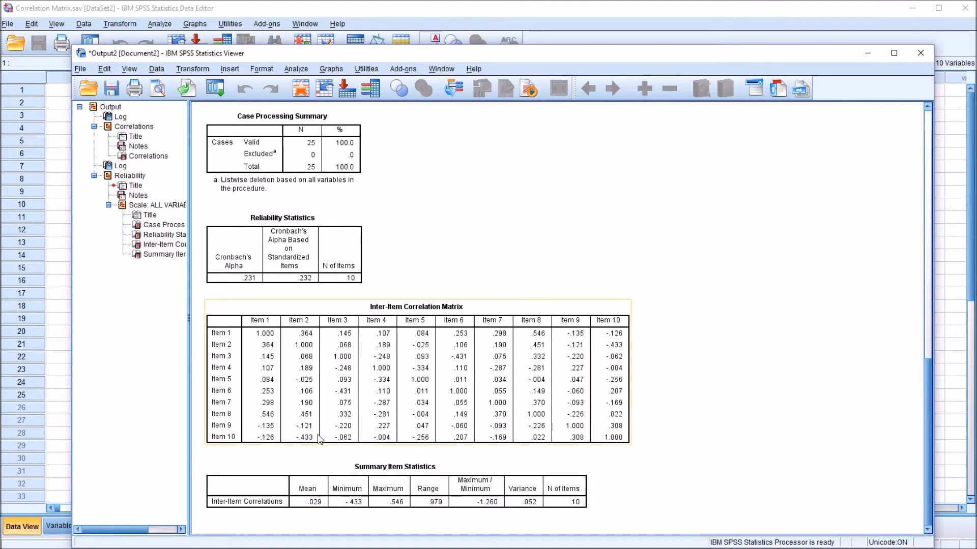
mouse_move(337, 416)
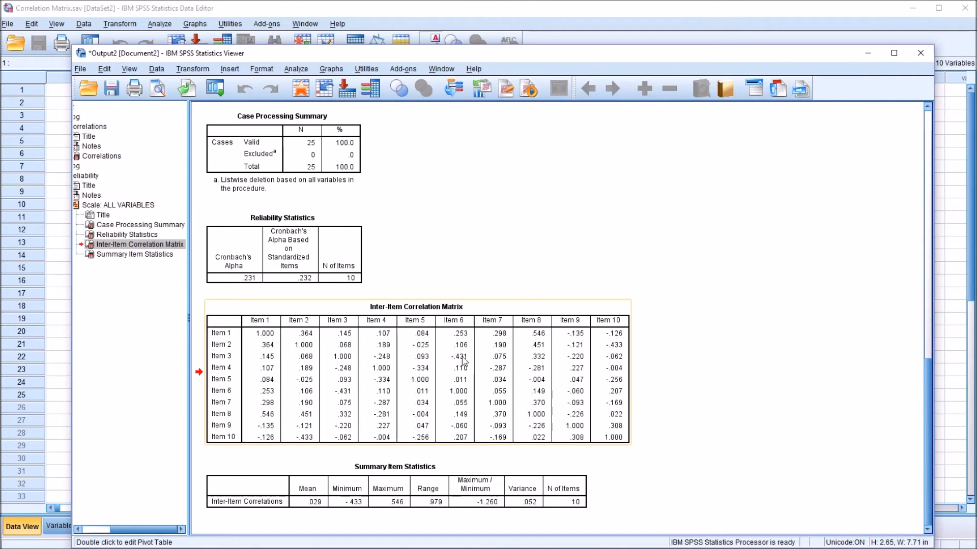
mouse_move(418, 357)
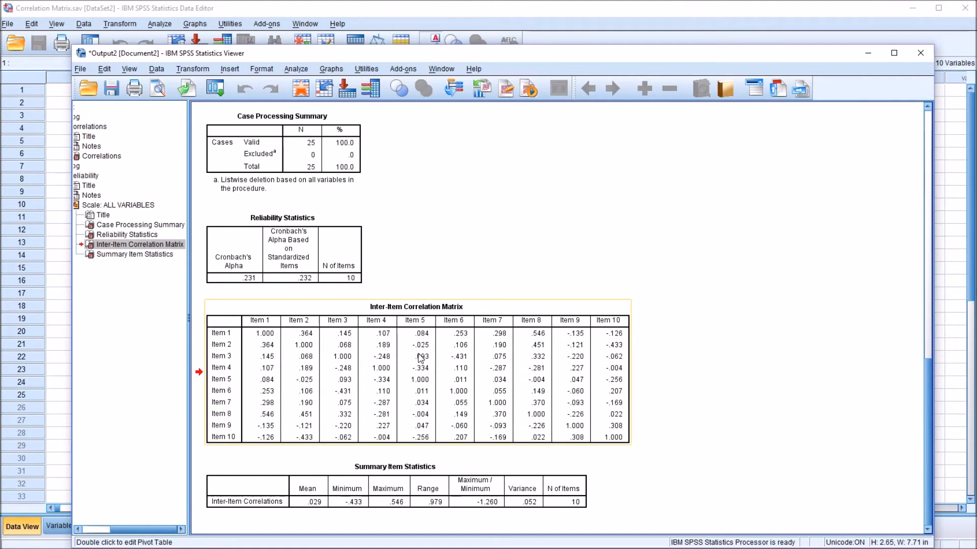
mouse_move(424, 421)
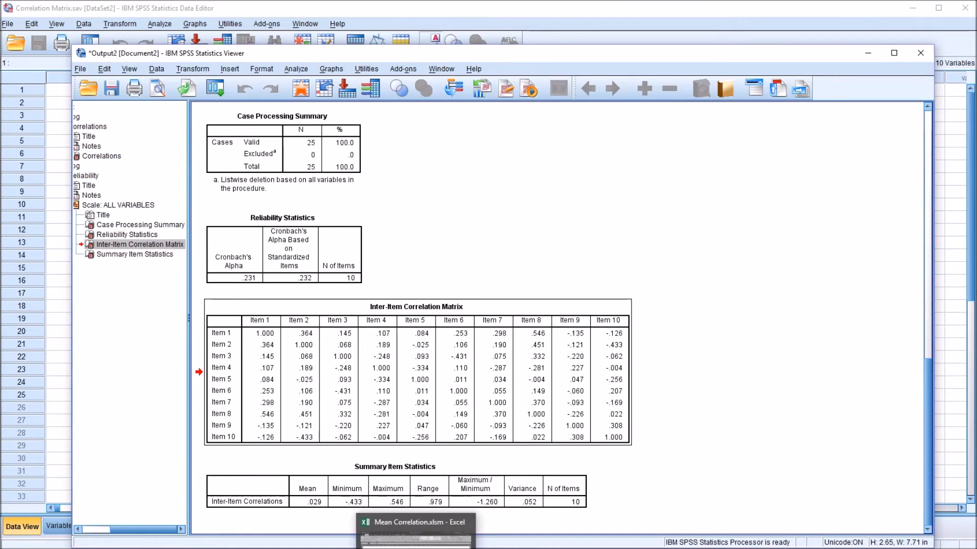
- In the Mean Correlation workbook, paste the SPSS correlation matrix at cell A1
left_click(417, 524)
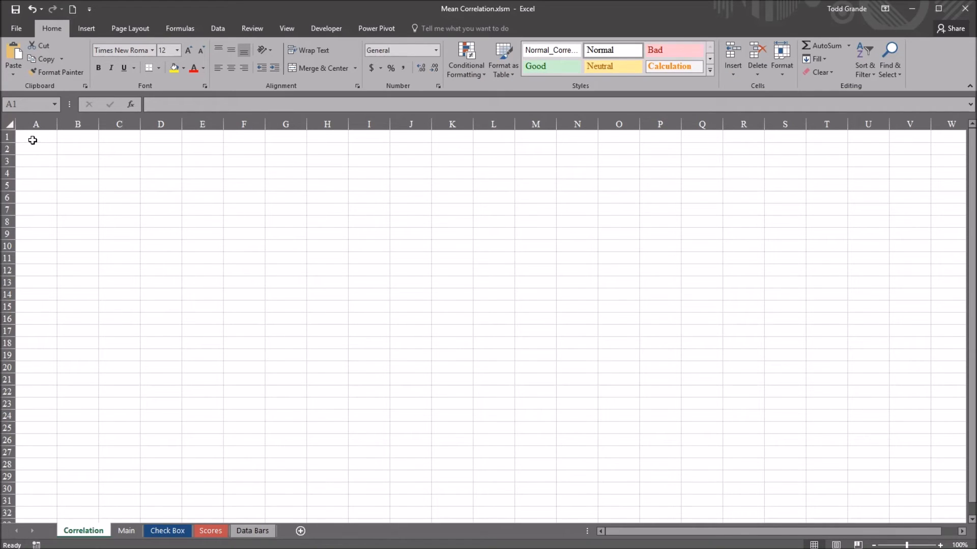
left_click(35, 137)
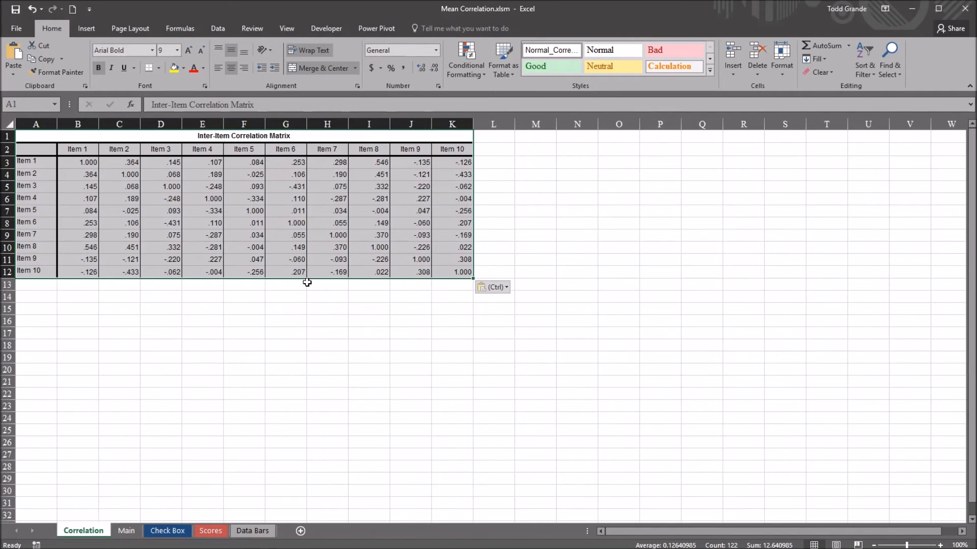
left_click(244, 259)
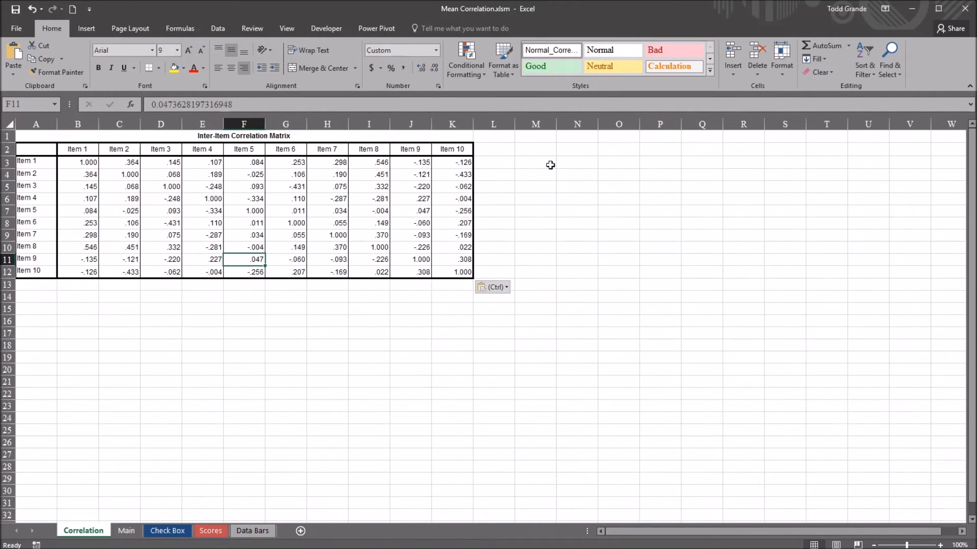
mouse_move(546, 163)
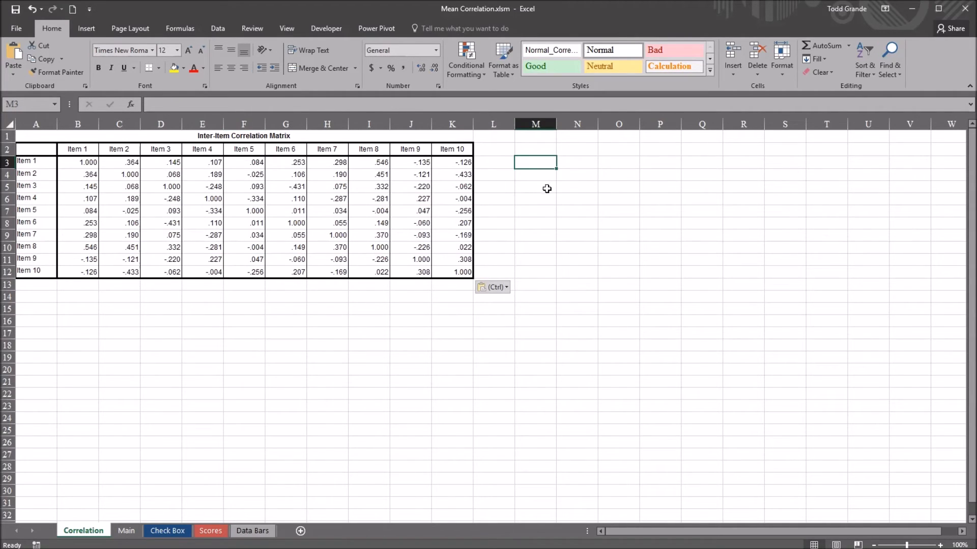
mouse_move(549, 193)
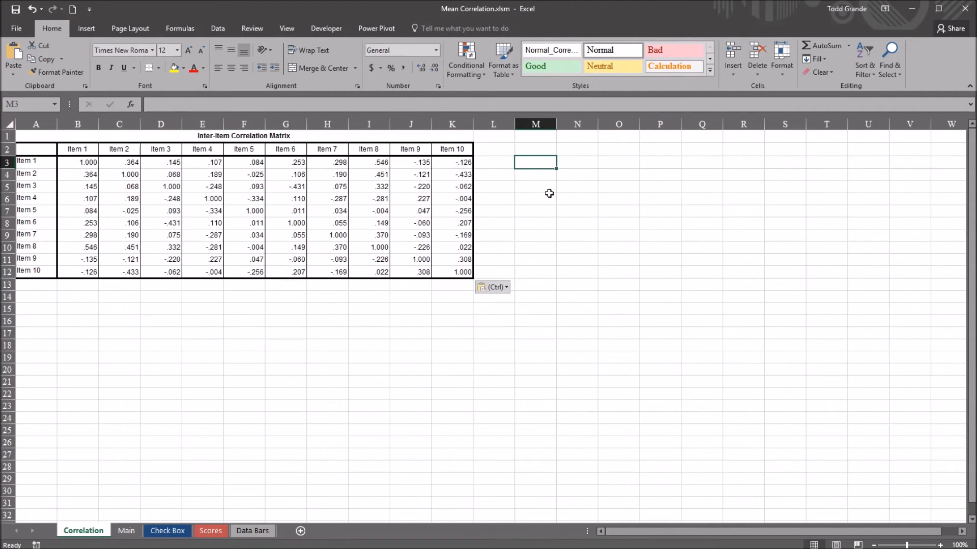
- Enter =AVERAGE(B3:K12) in M3 to average the whole matrix, giving 0.126
type("=AVERAGE(")
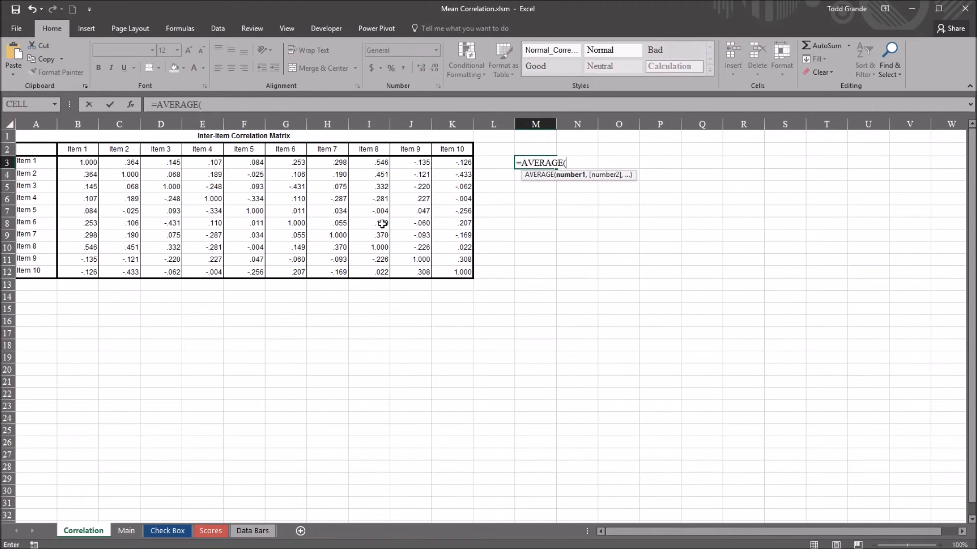
mouse_move(242, 184)
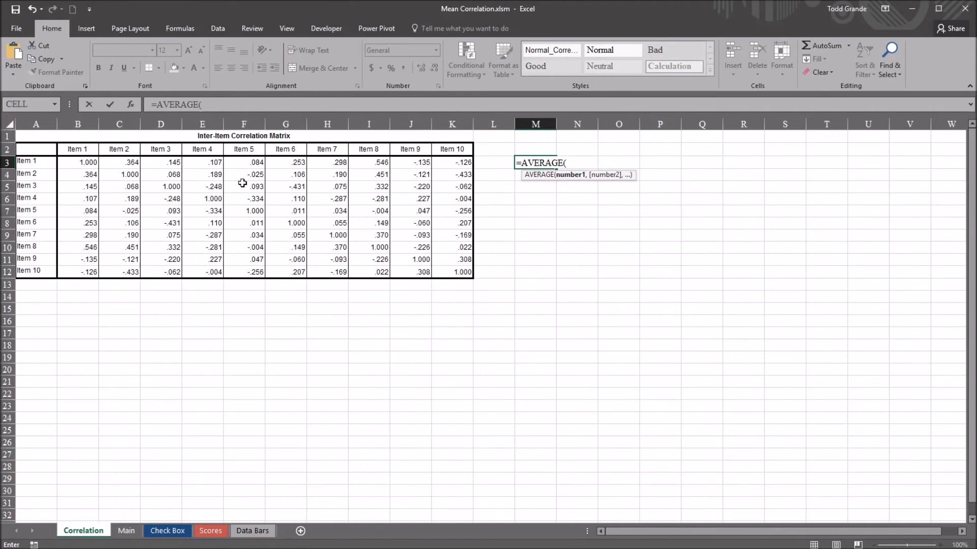
left_click_drag(77, 163, 244, 222)
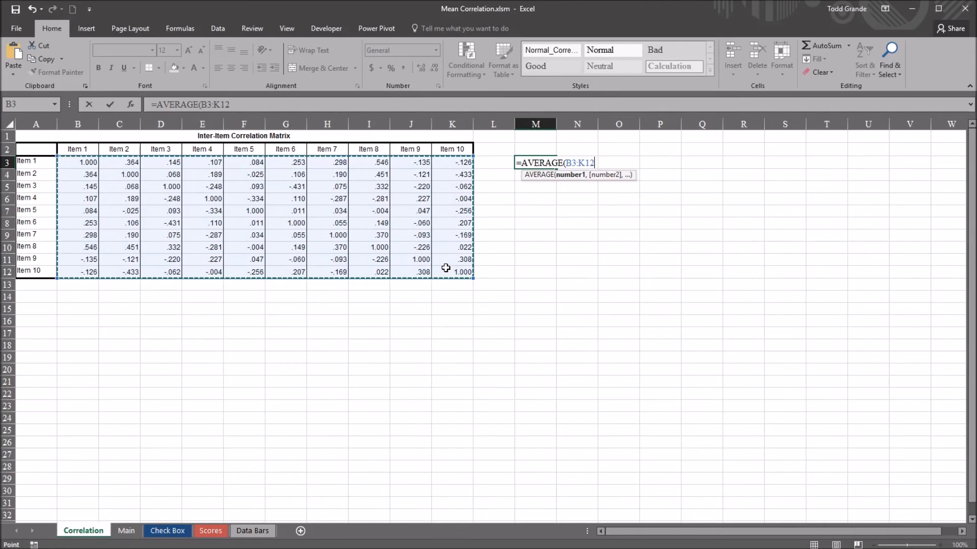
key("Enter")
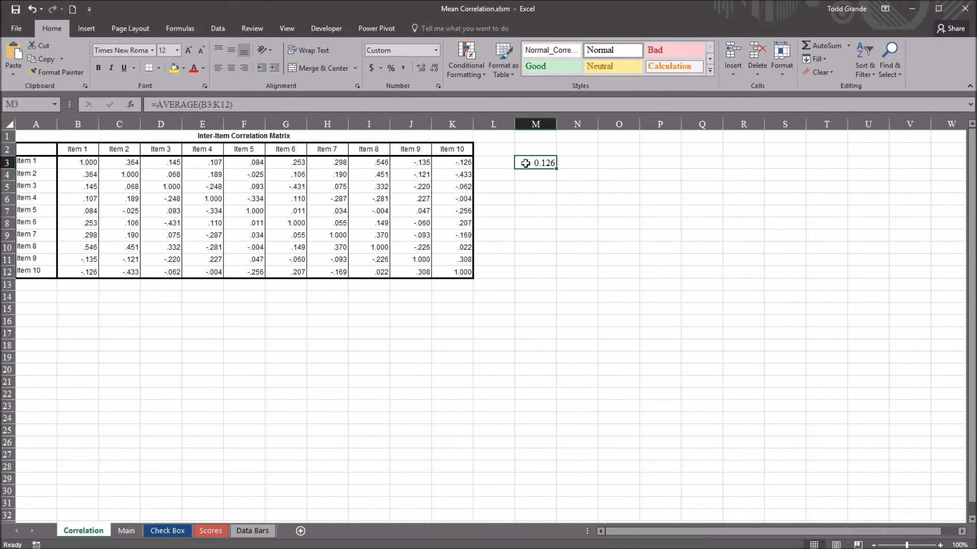
mouse_move(540, 176)
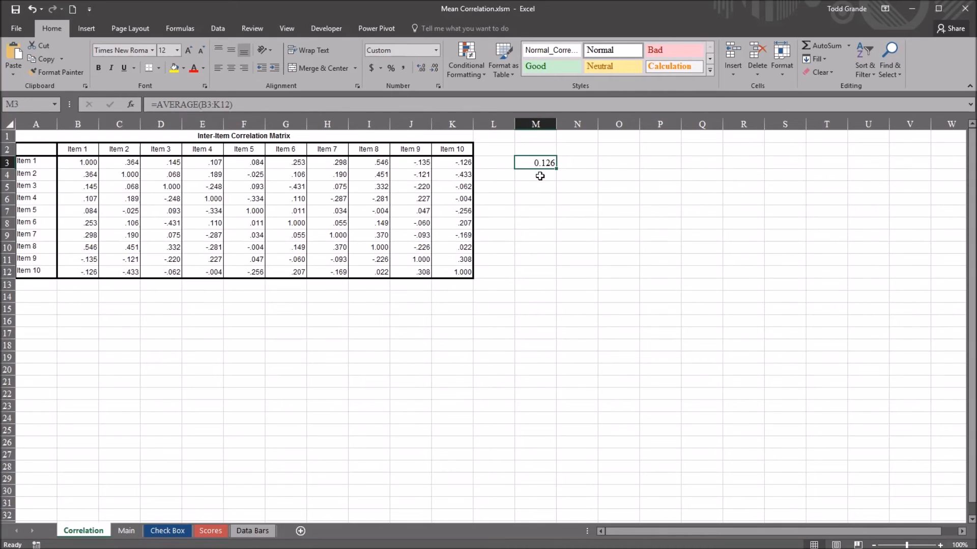
mouse_move(558, 169)
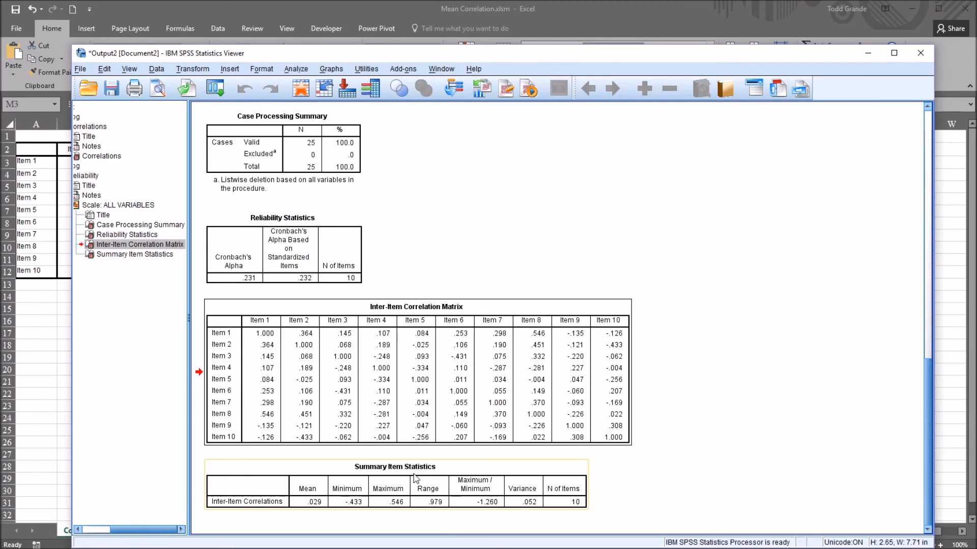
mouse_move(311, 525)
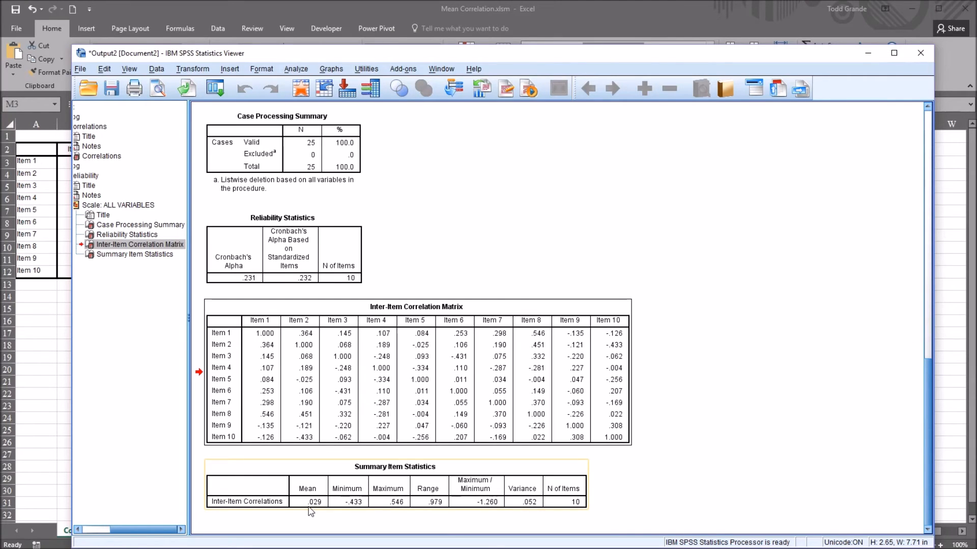
mouse_move(317, 501)
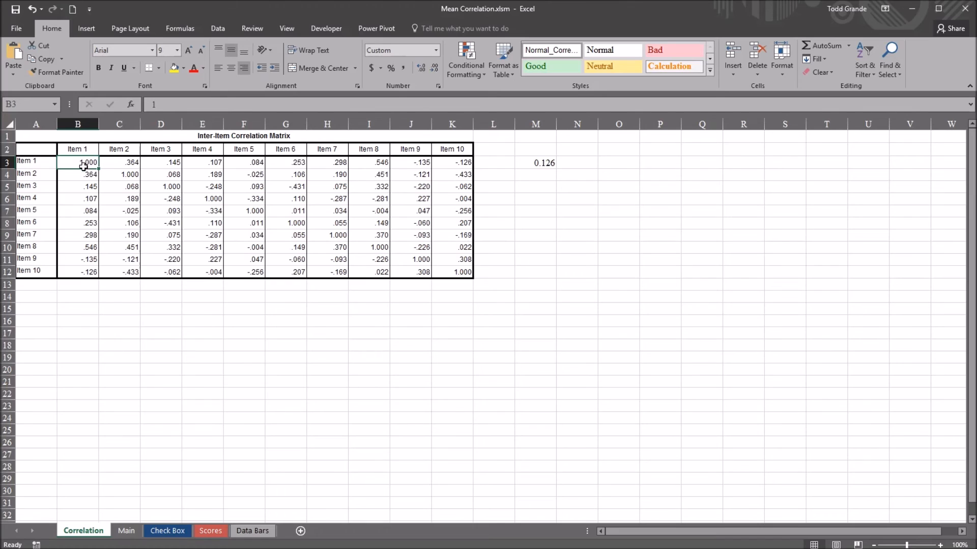
mouse_move(177, 213)
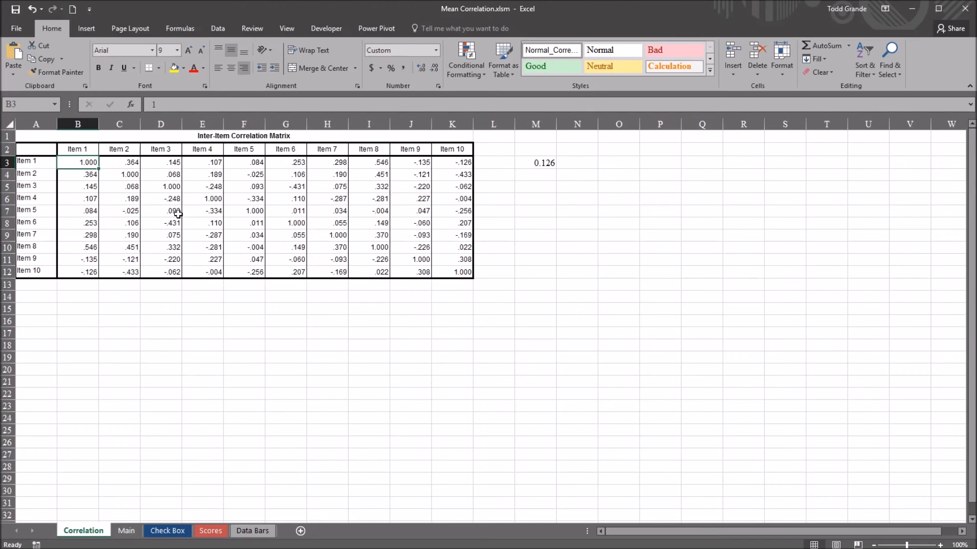
mouse_move(119, 179)
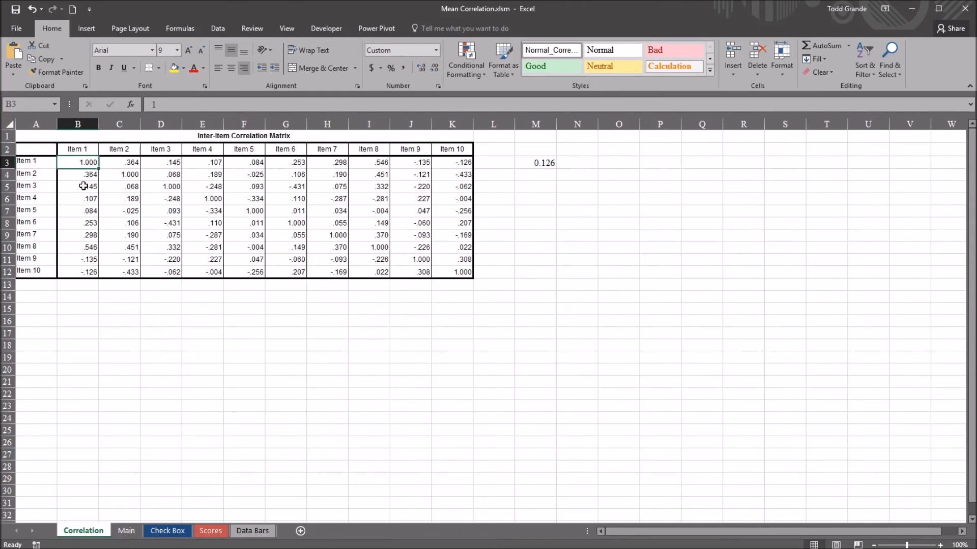
- Select cell M3 to view the 0.126 whole-matrix AVERAGE formula
left_click(535, 162)
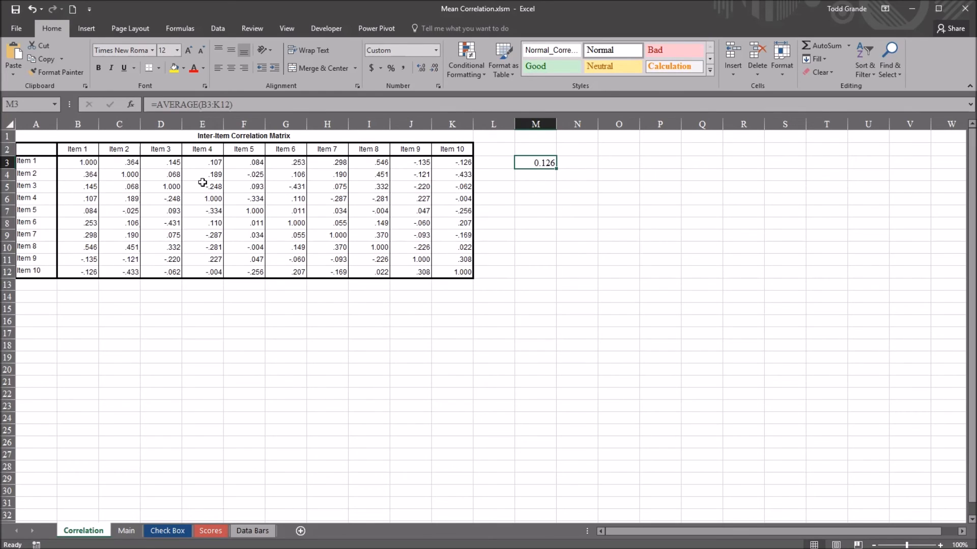
mouse_move(523, 175)
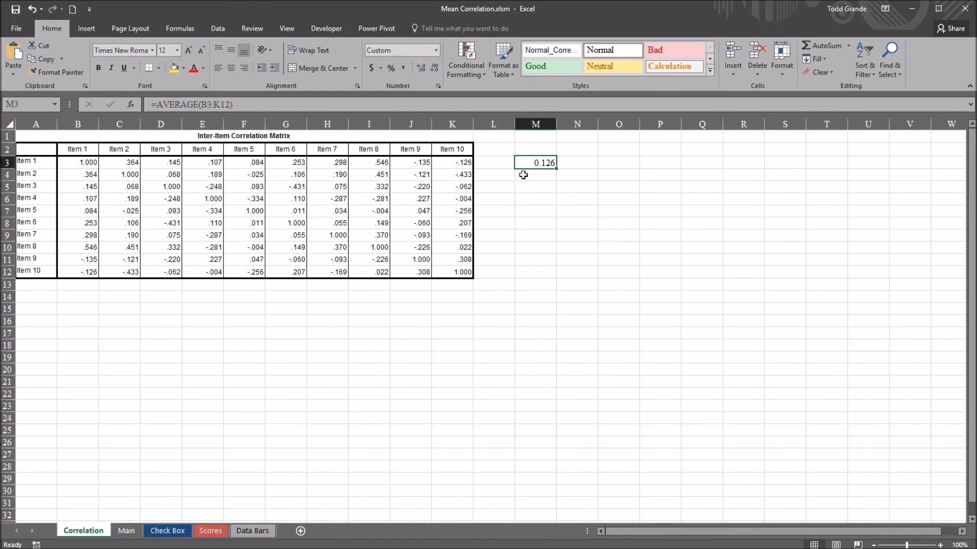
mouse_move(539, 174)
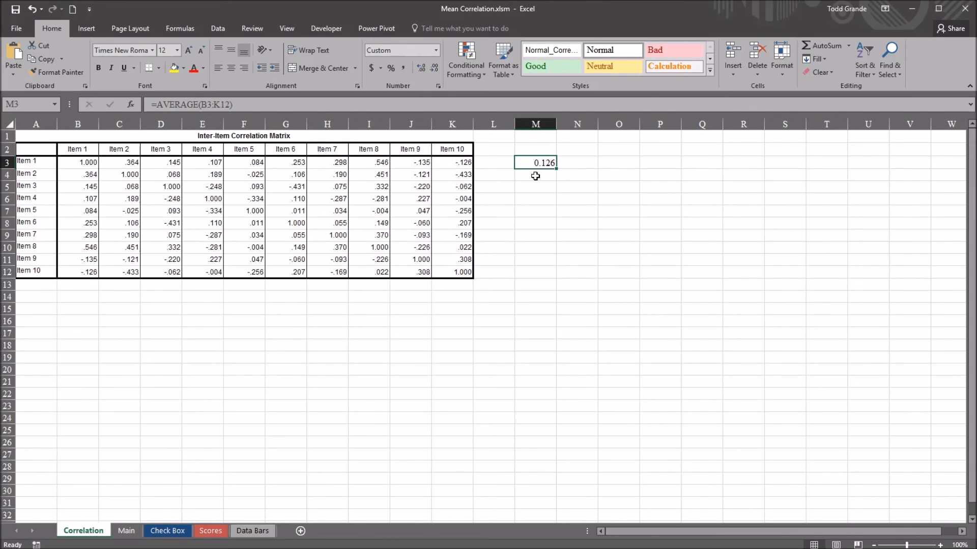
mouse_move(561, 179)
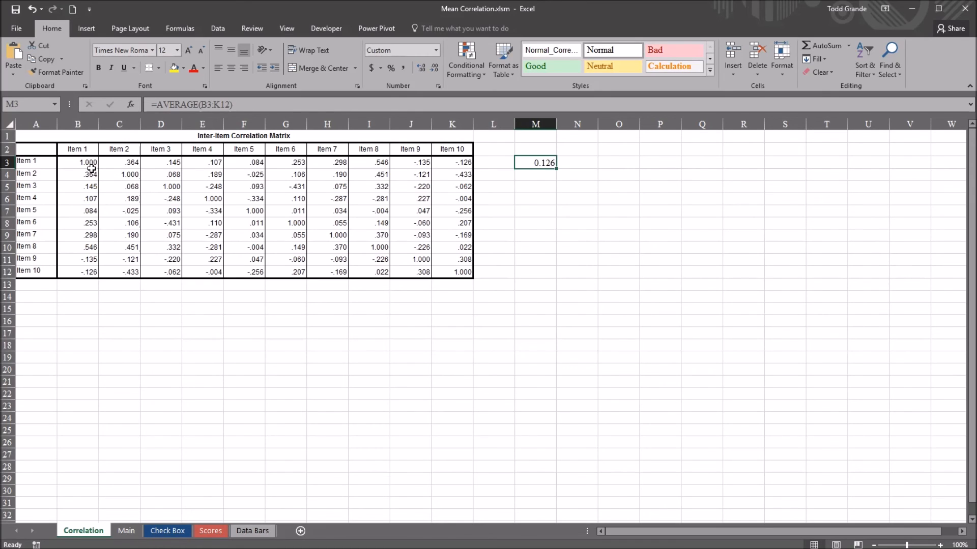
- Delete the 1.000 diagonal cells from B3 to K12 and confirm M3 shows 0.029
left_click(78, 162)
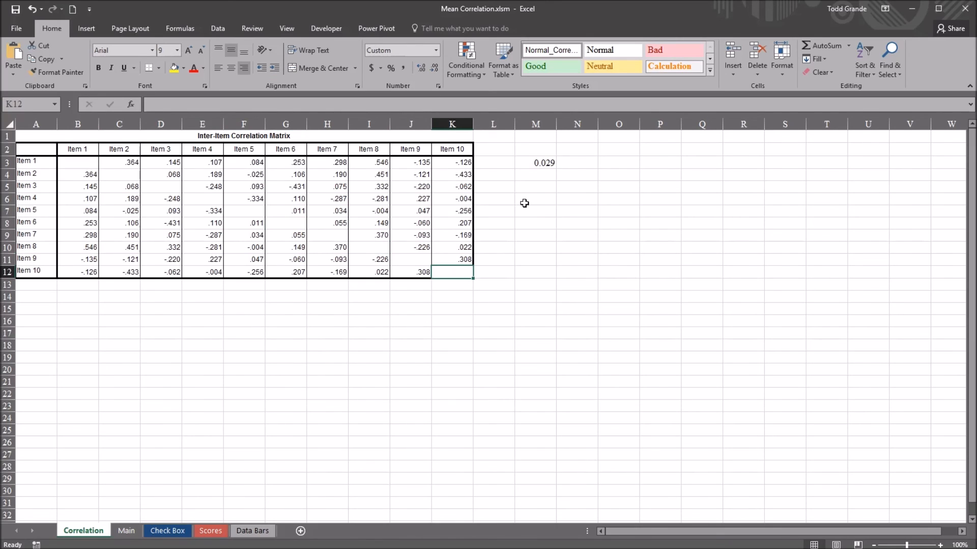
left_click(535, 163)
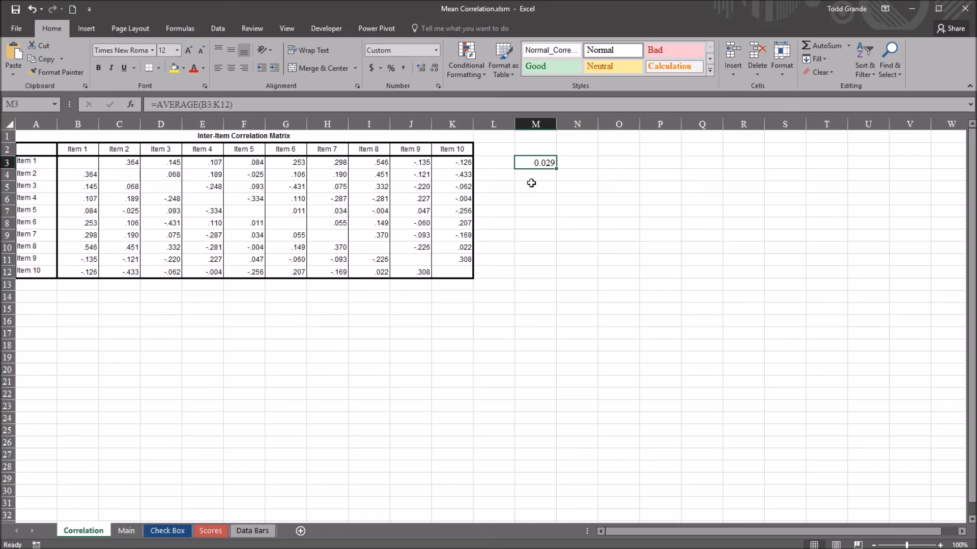
mouse_move(523, 181)
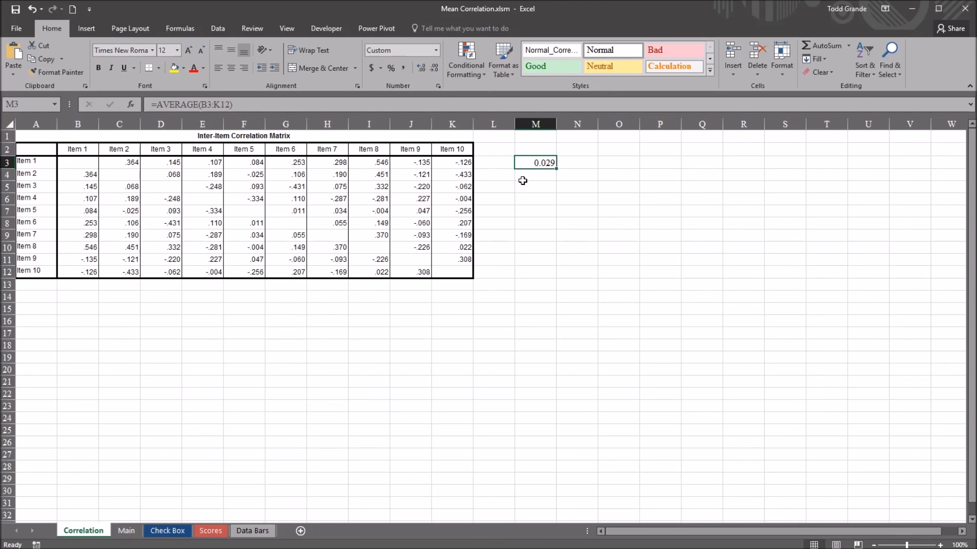
mouse_move(467, 186)
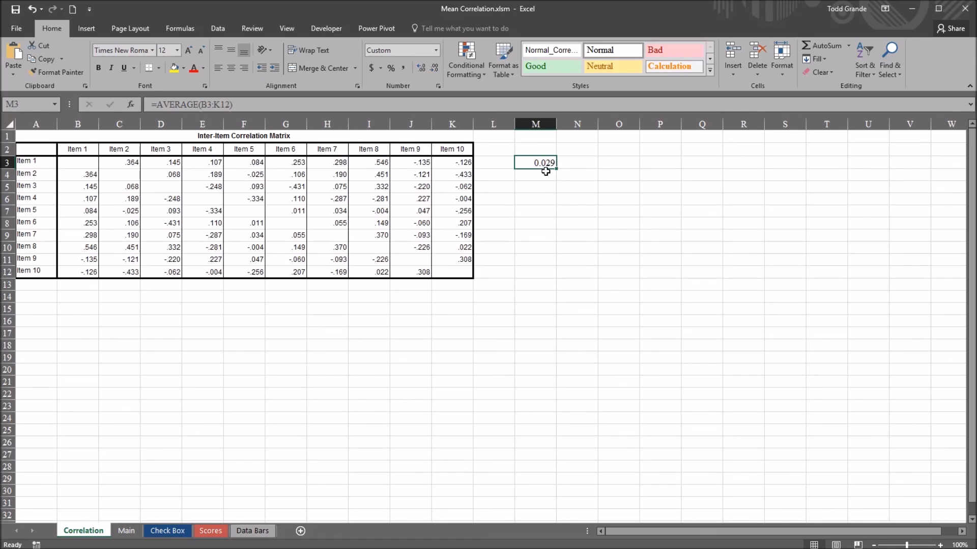
mouse_move(583, 216)
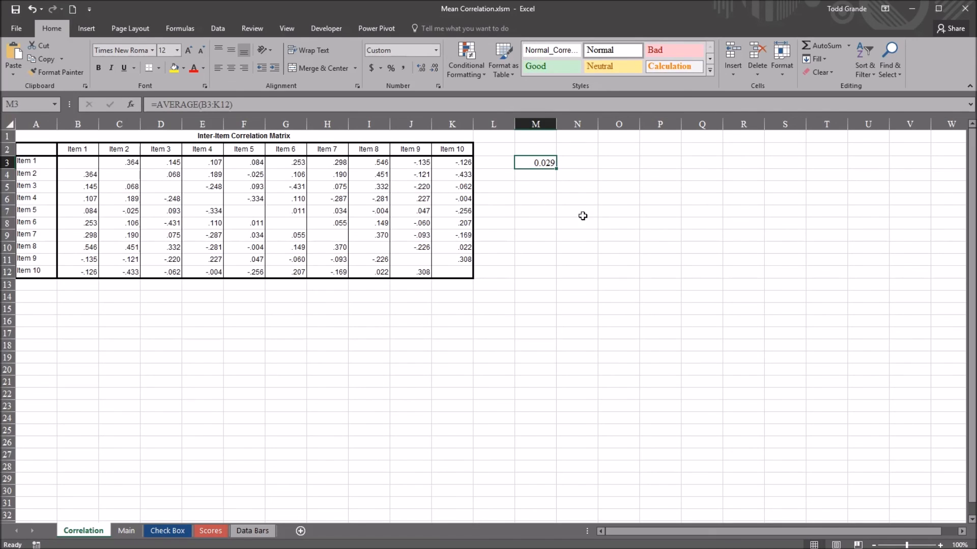
mouse_move(239, 304)
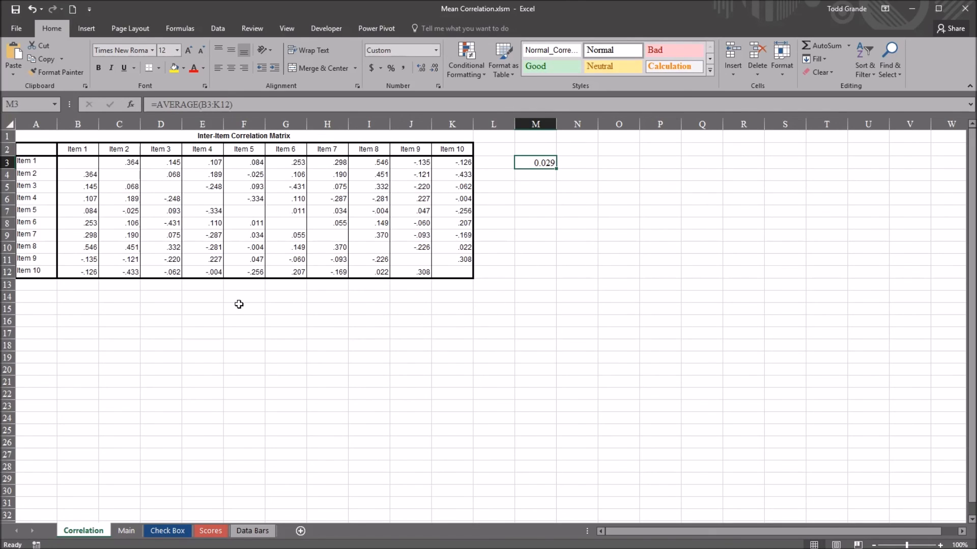
mouse_move(78, 170)
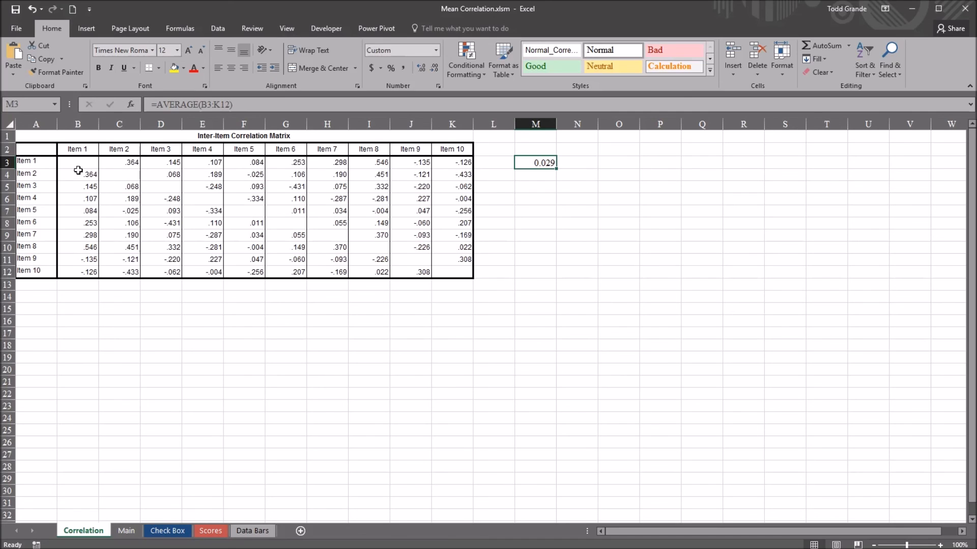
mouse_move(271, 481)
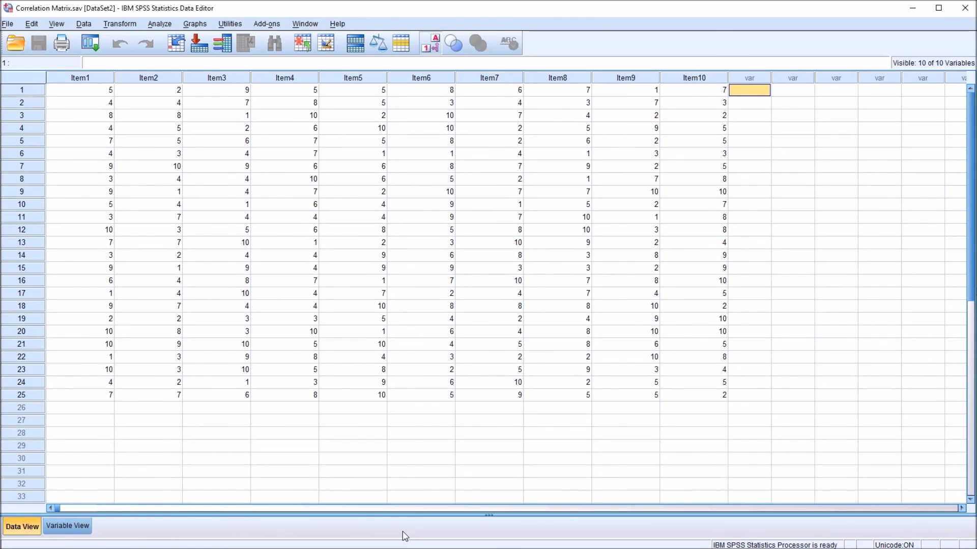
mouse_move(569, 473)
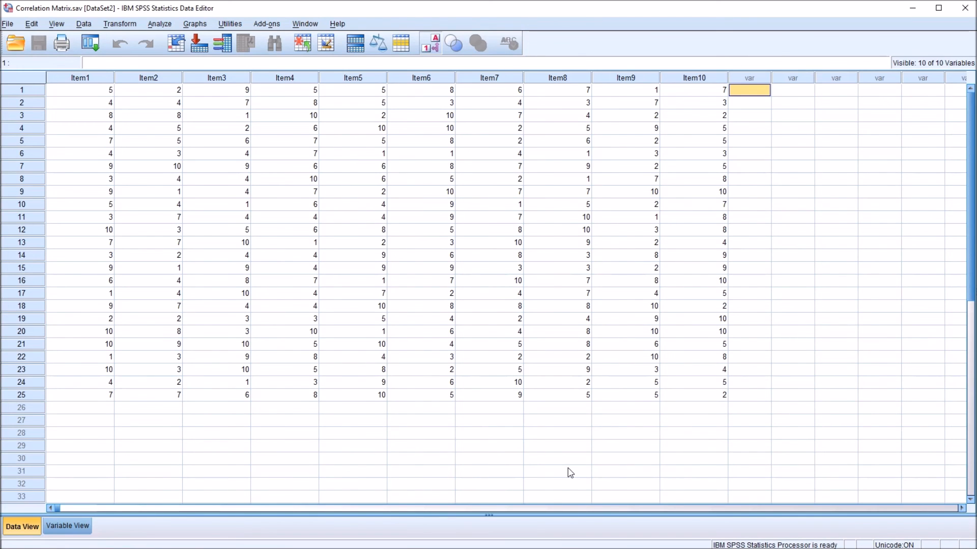
mouse_move(631, 496)
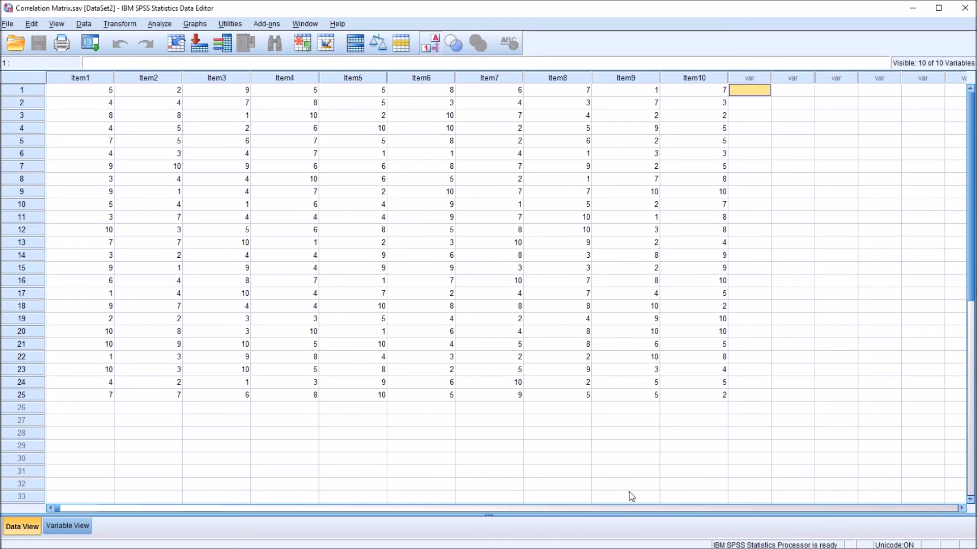
mouse_move(624, 495)
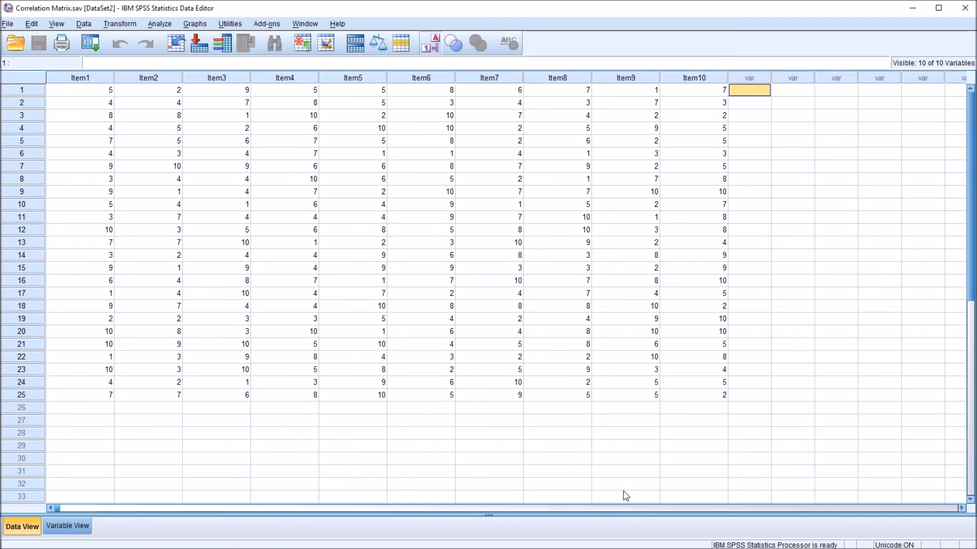